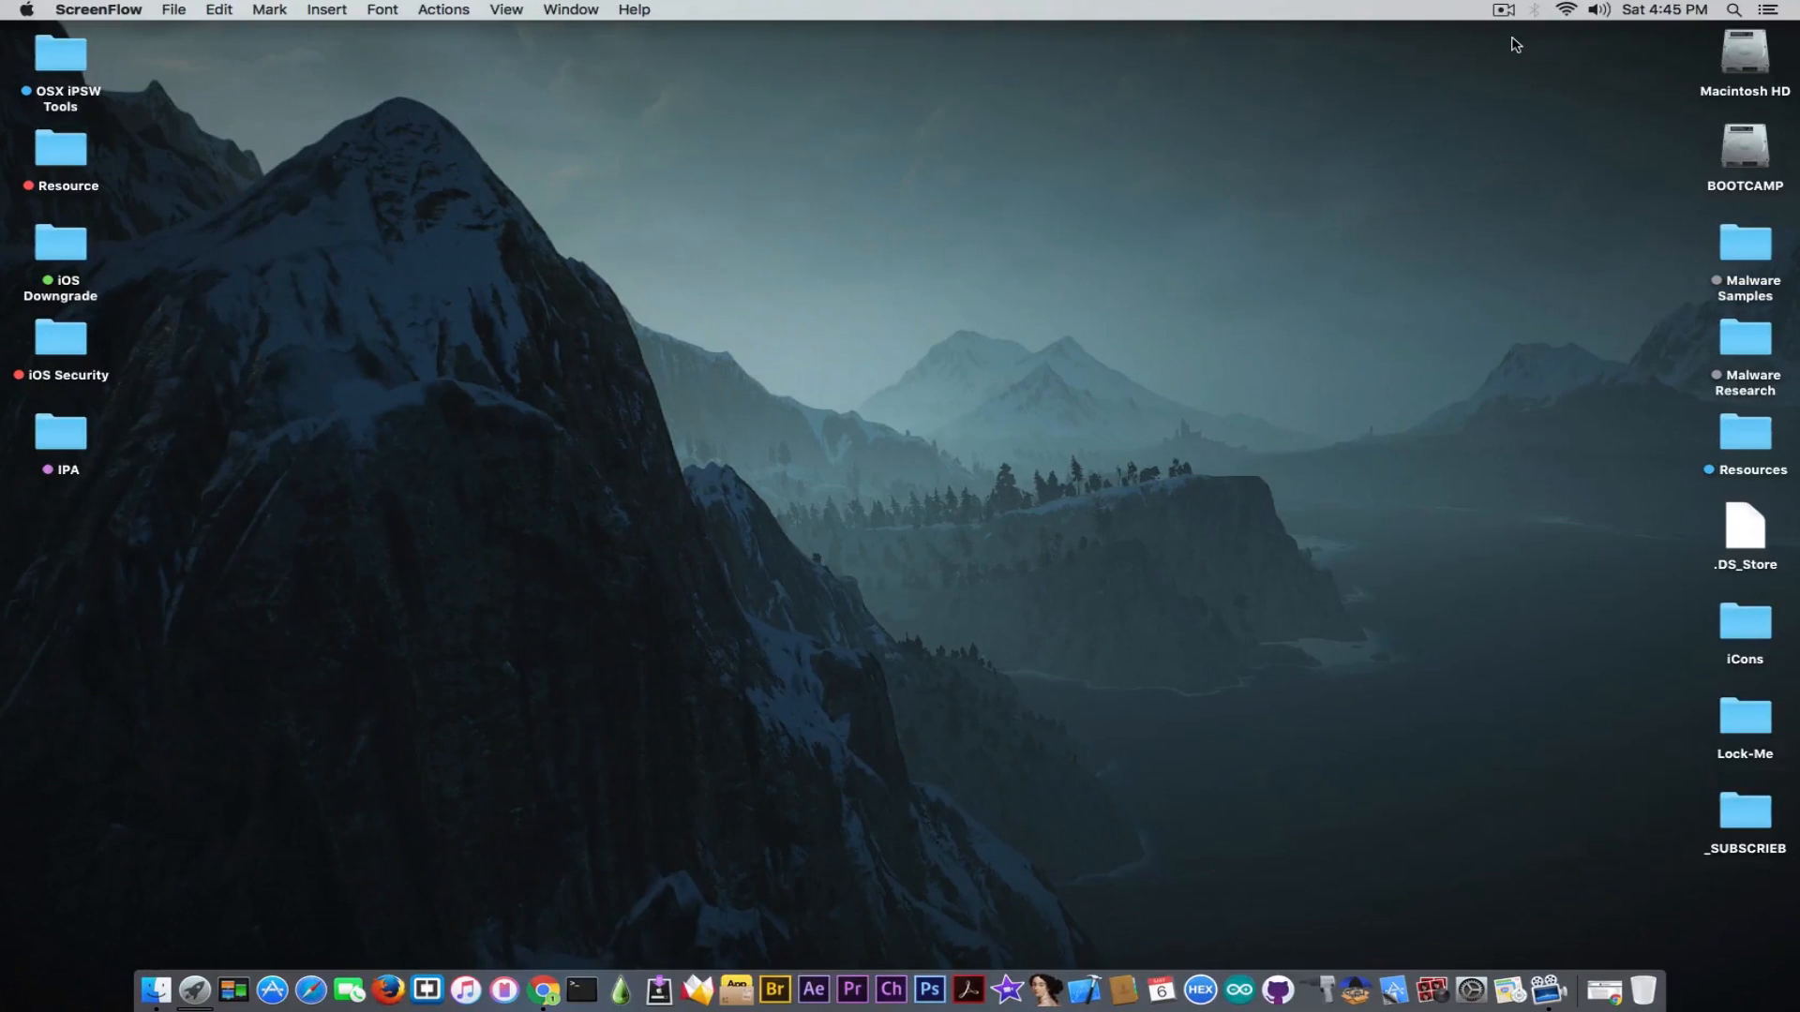
mouse_move(997, 863)
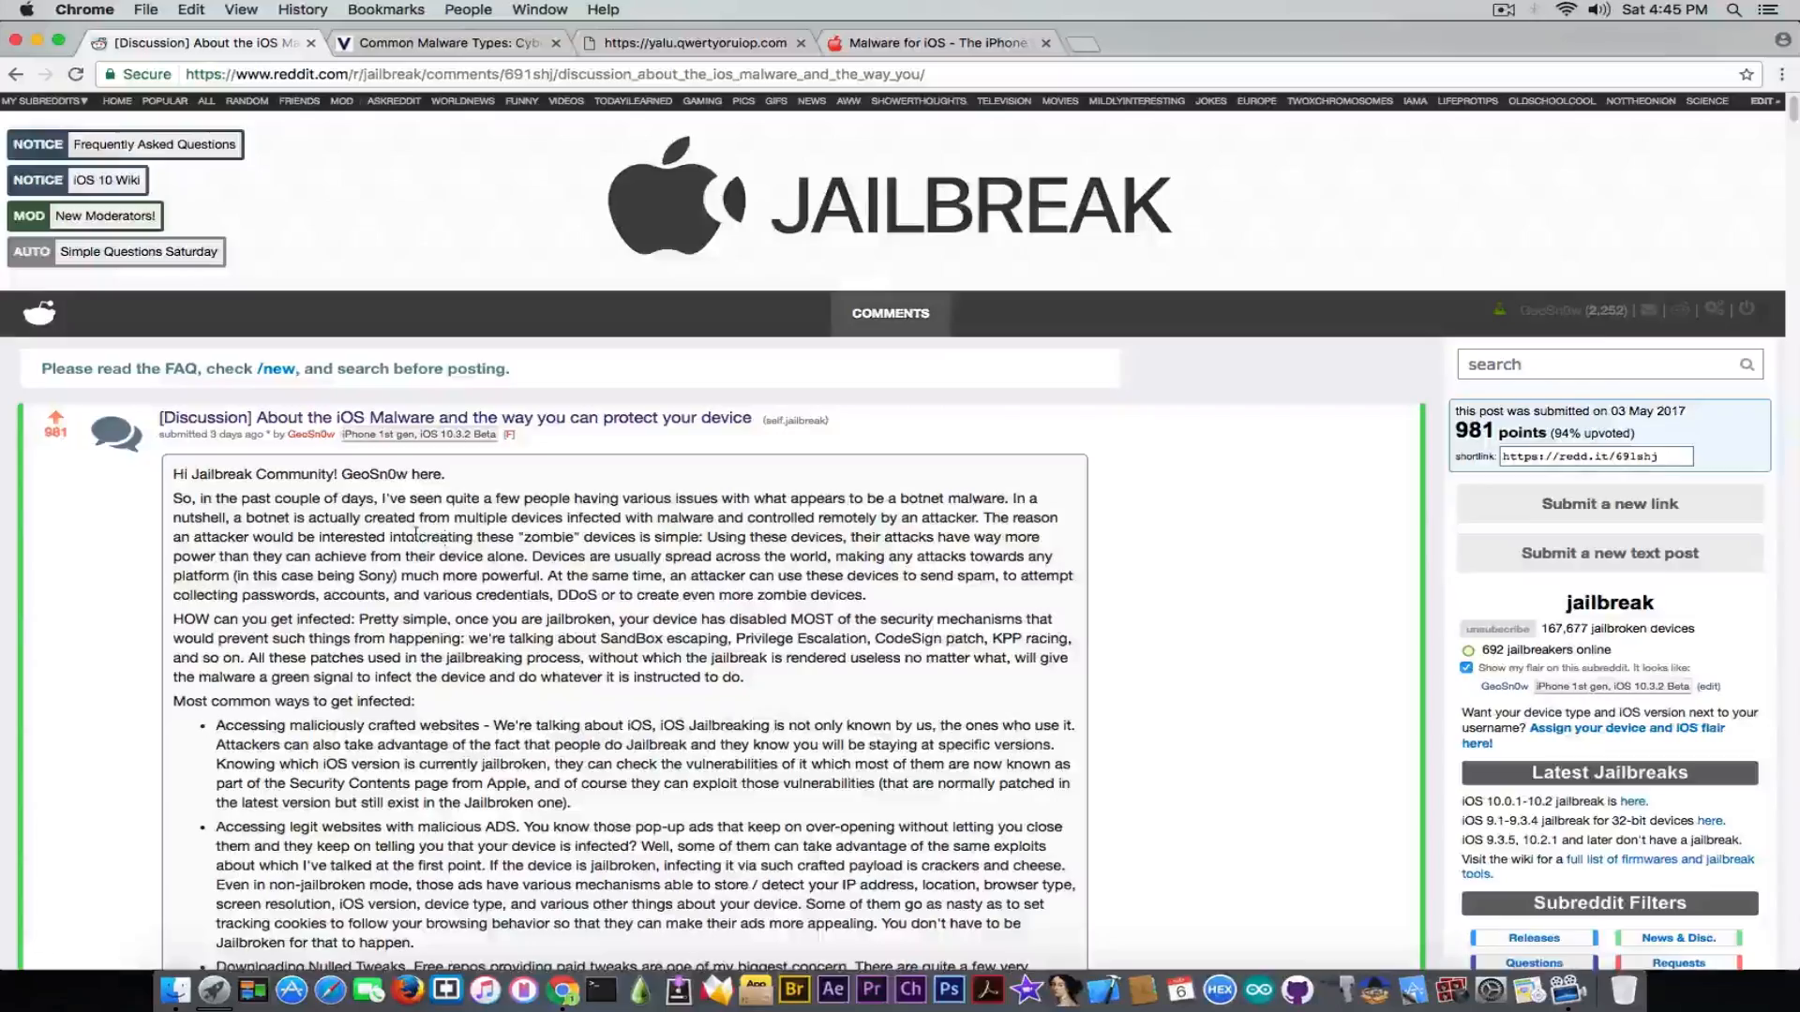
Scroll through the r/jailbreak malware post, then bring up Veracode's 'Common Malware Types: Cybersecurity 101' article.
scroll(down, 3)
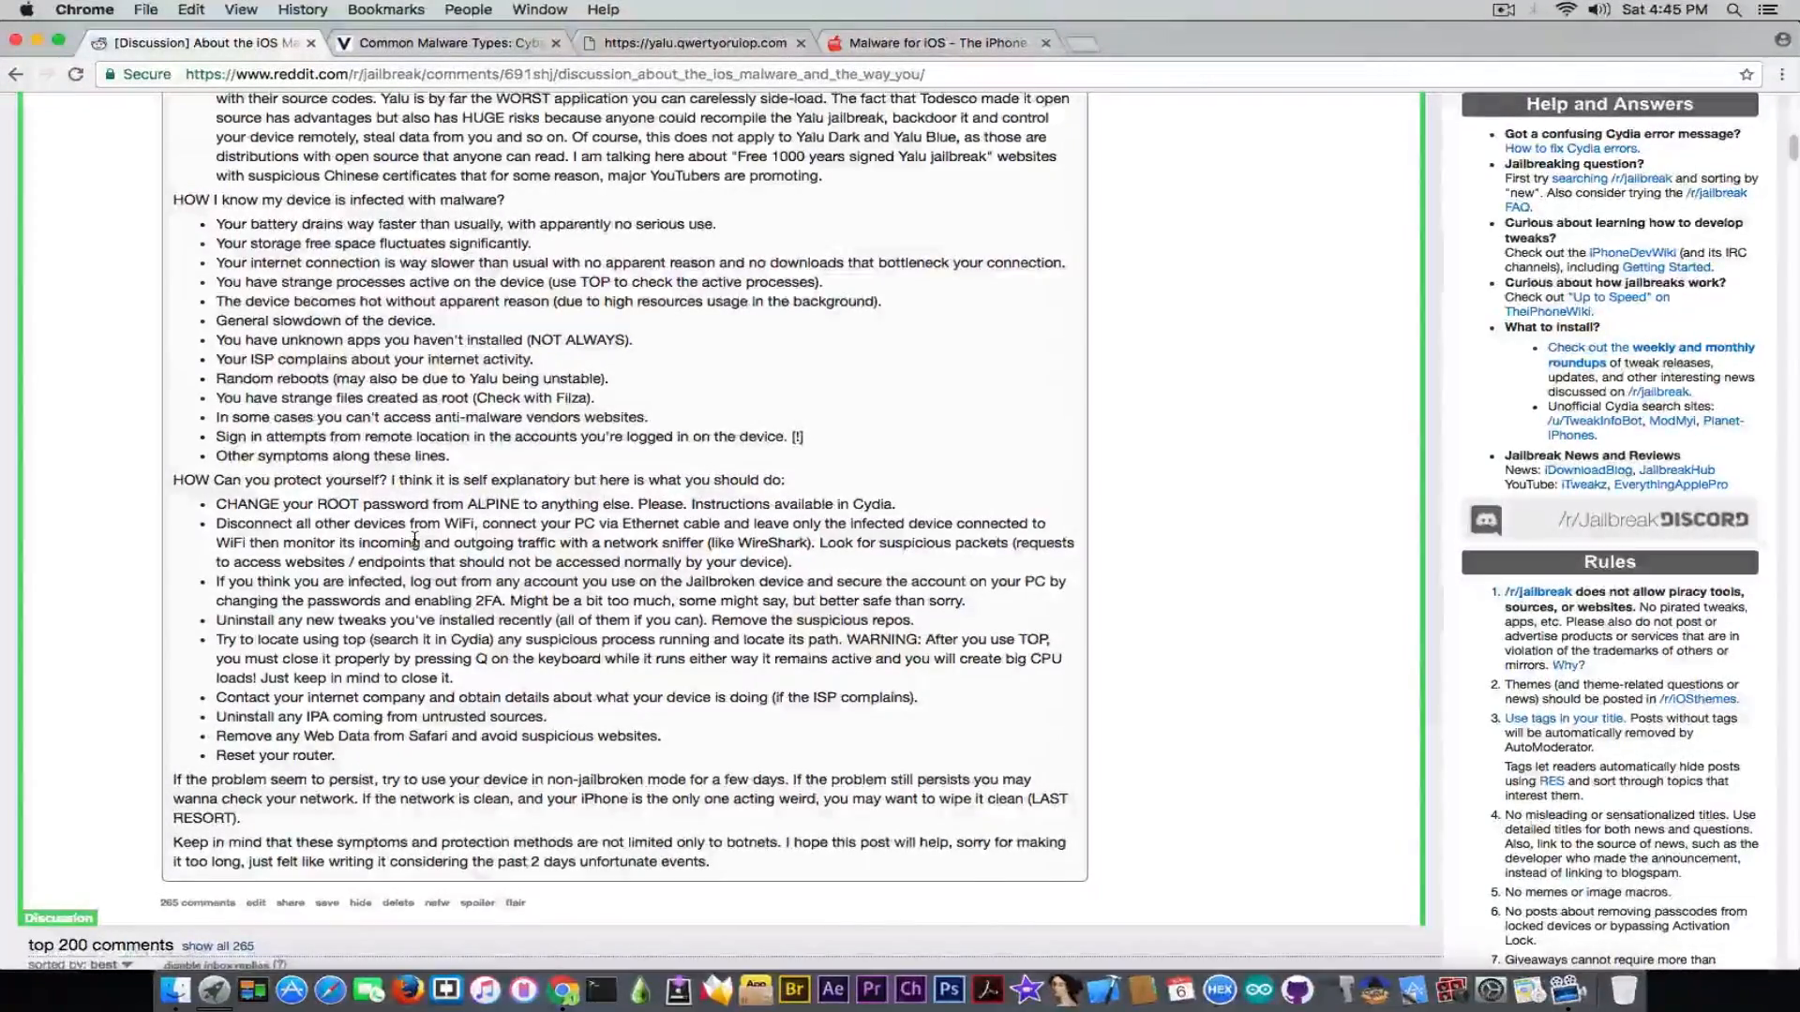
scroll(up, 3)
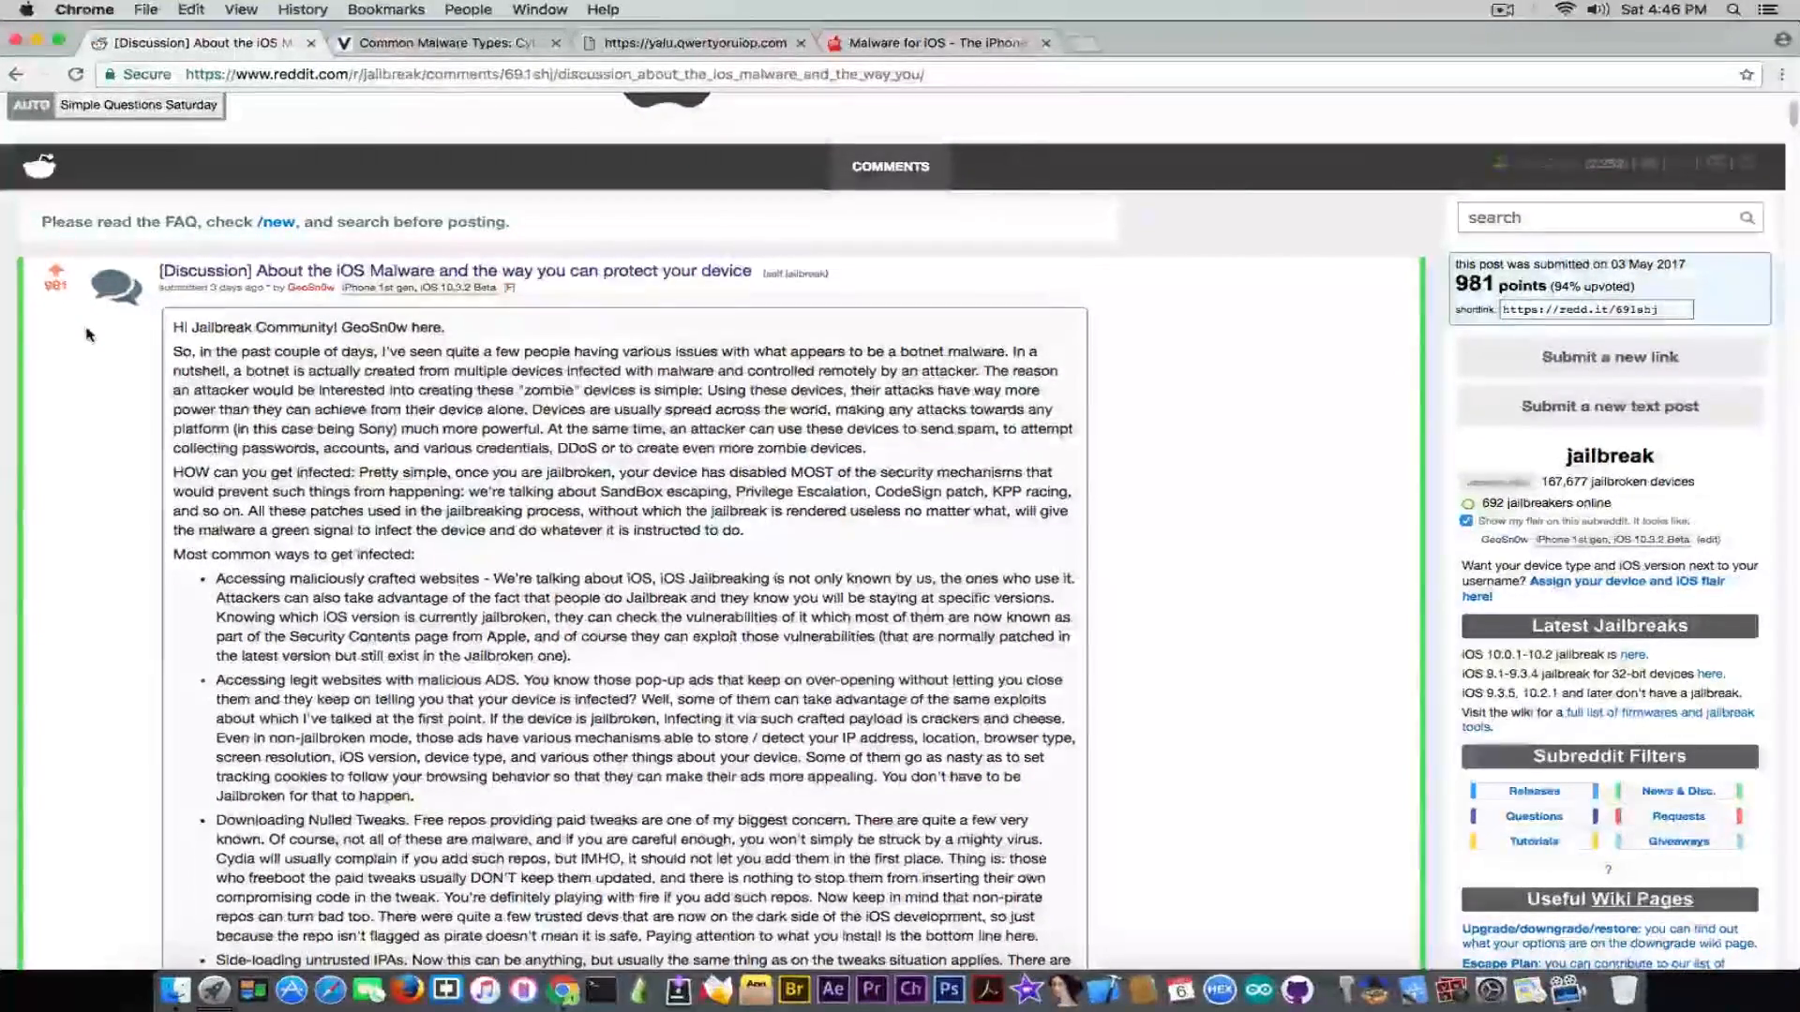
click(447, 42)
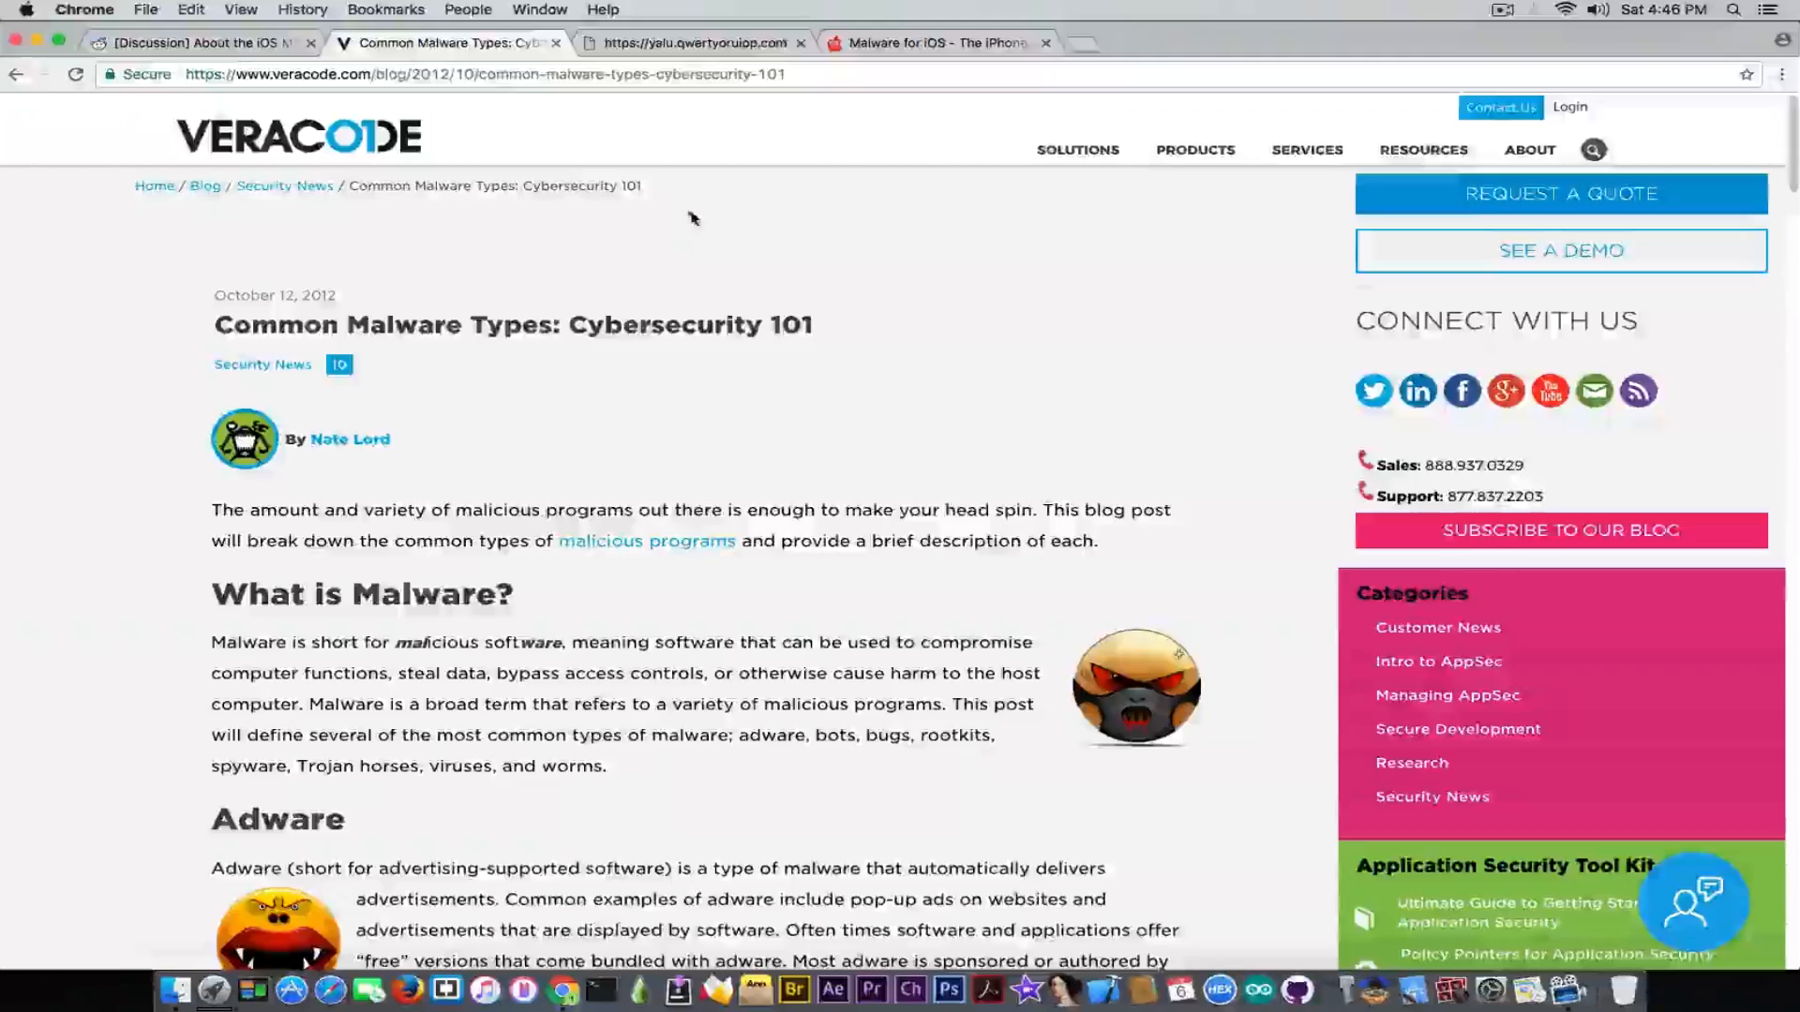
Read the Veracode article through Ransomware and Rootkit, then bring up The iPhone Wiki's 'Malware for iOS' page.
scroll(down, 3)
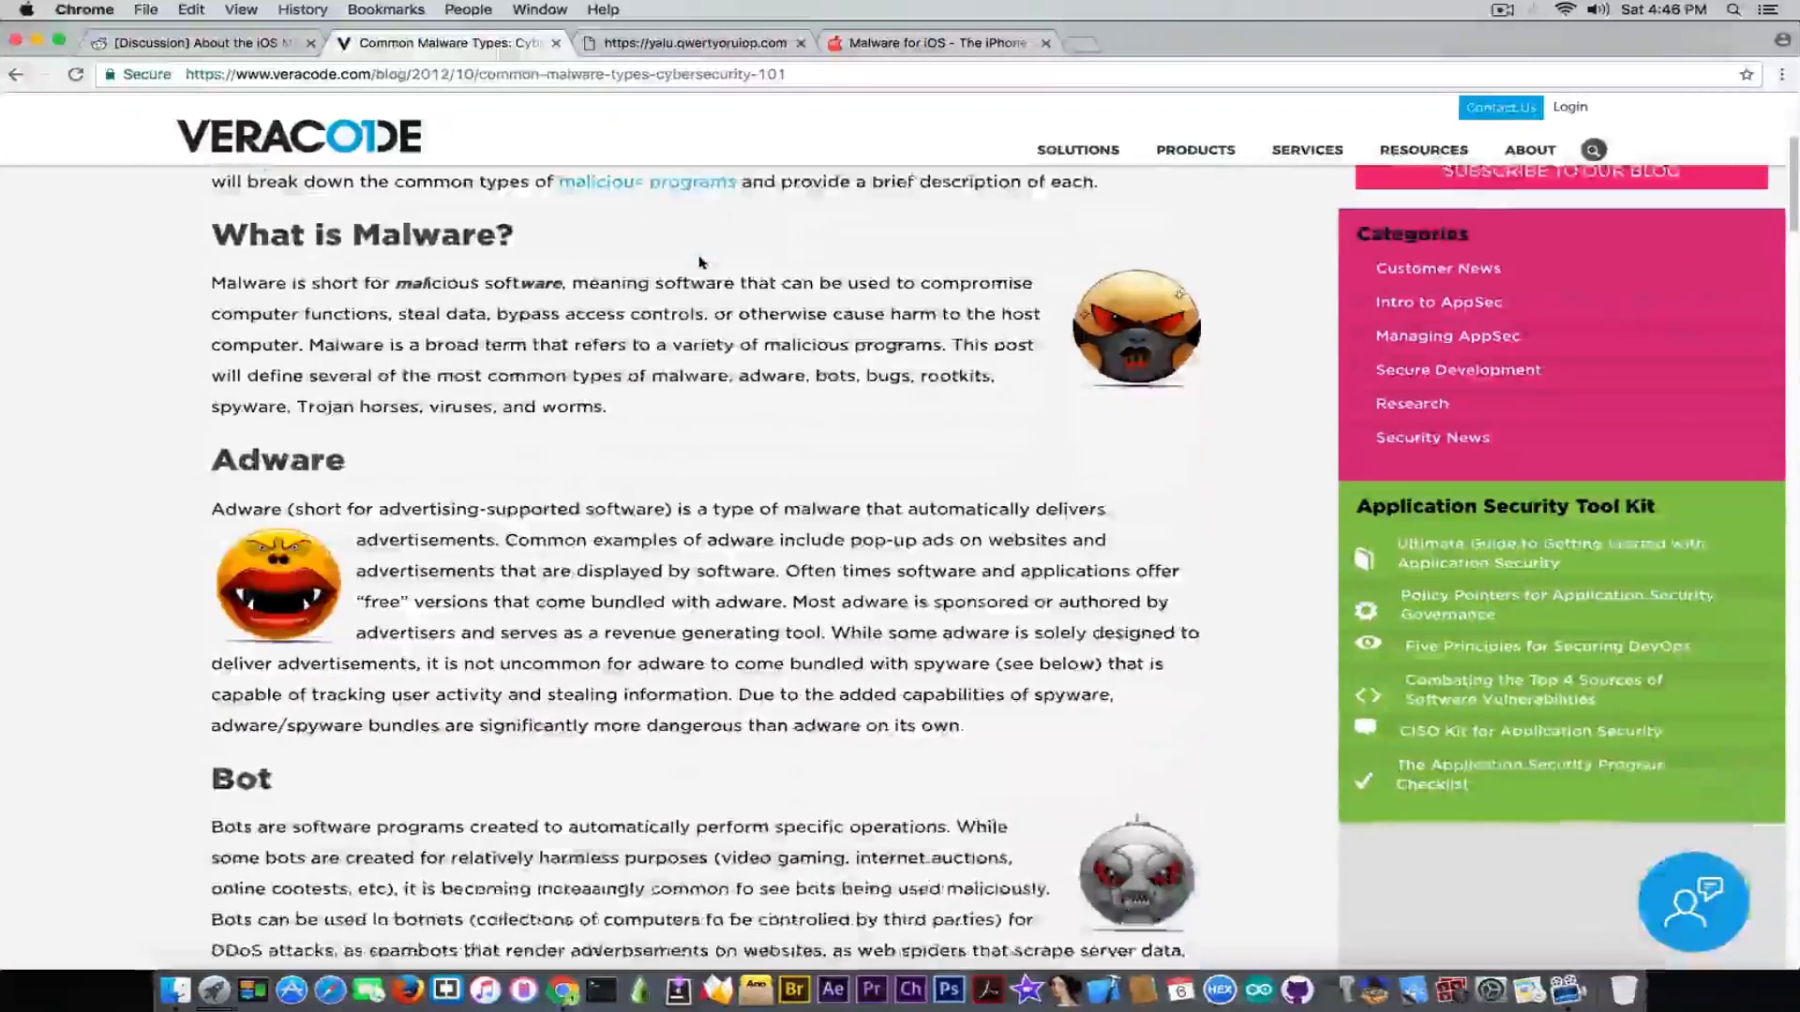
scroll(down, 3)
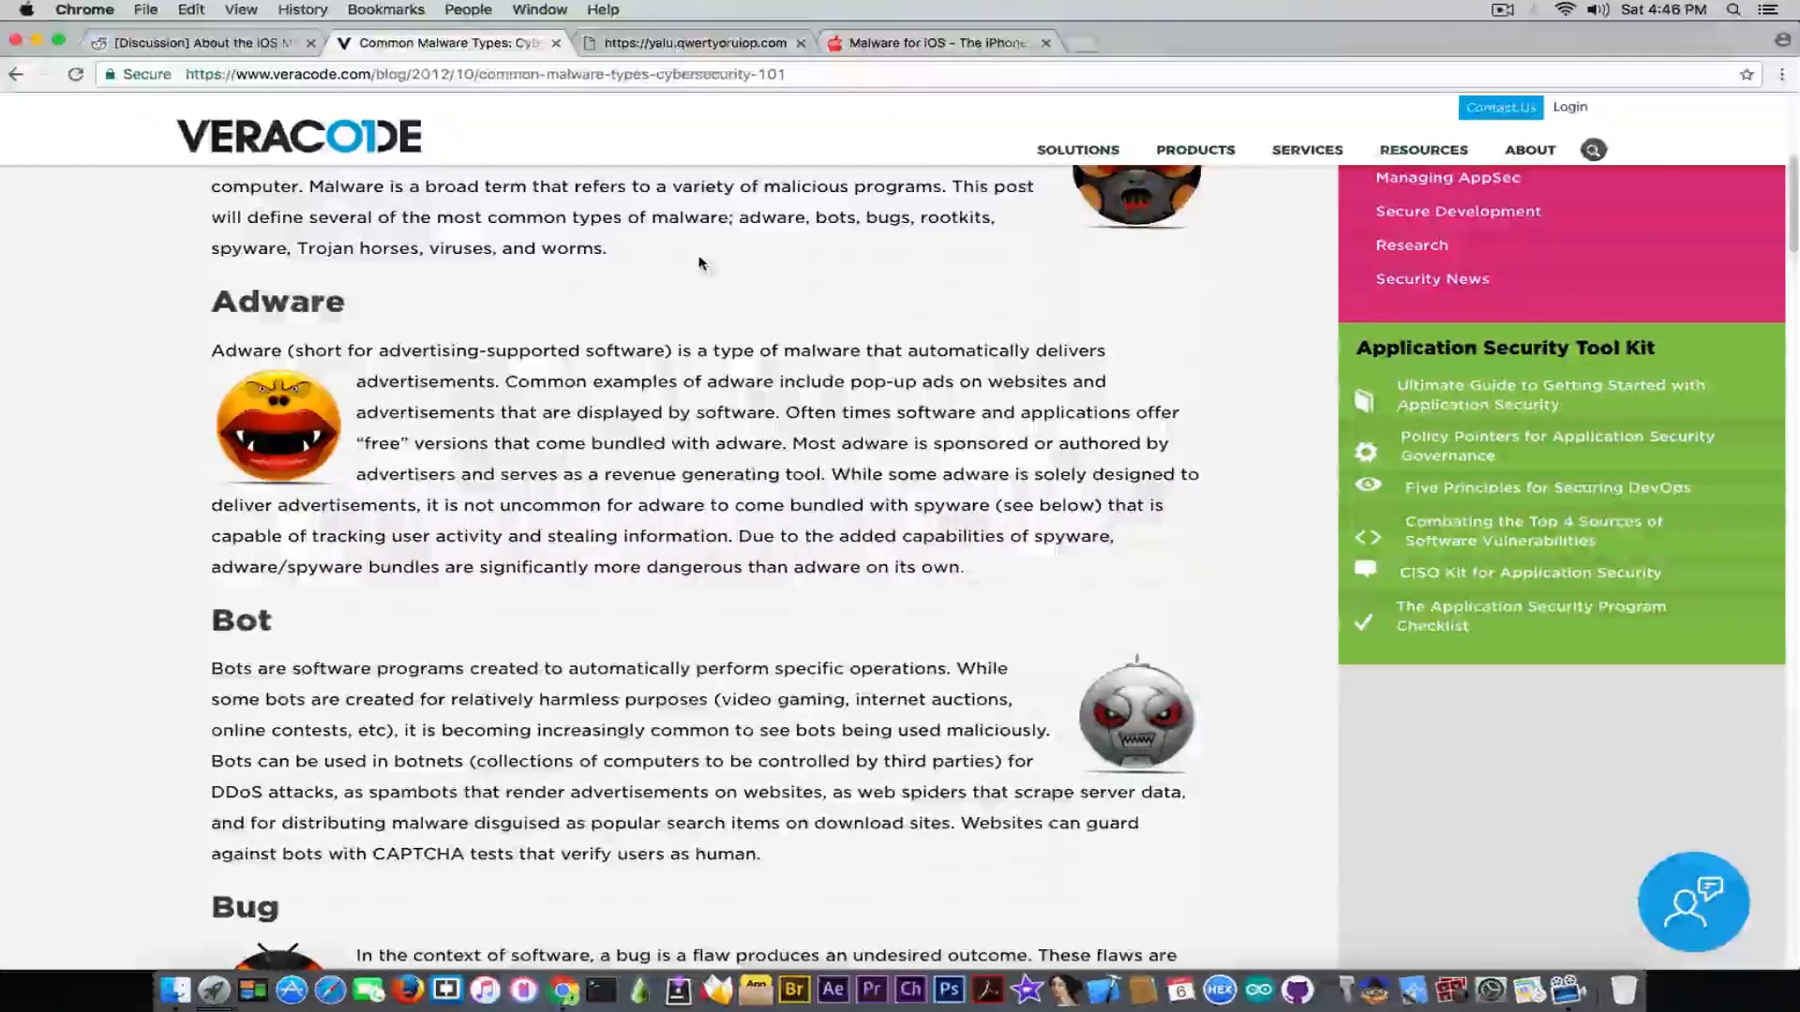
scroll(down, 3)
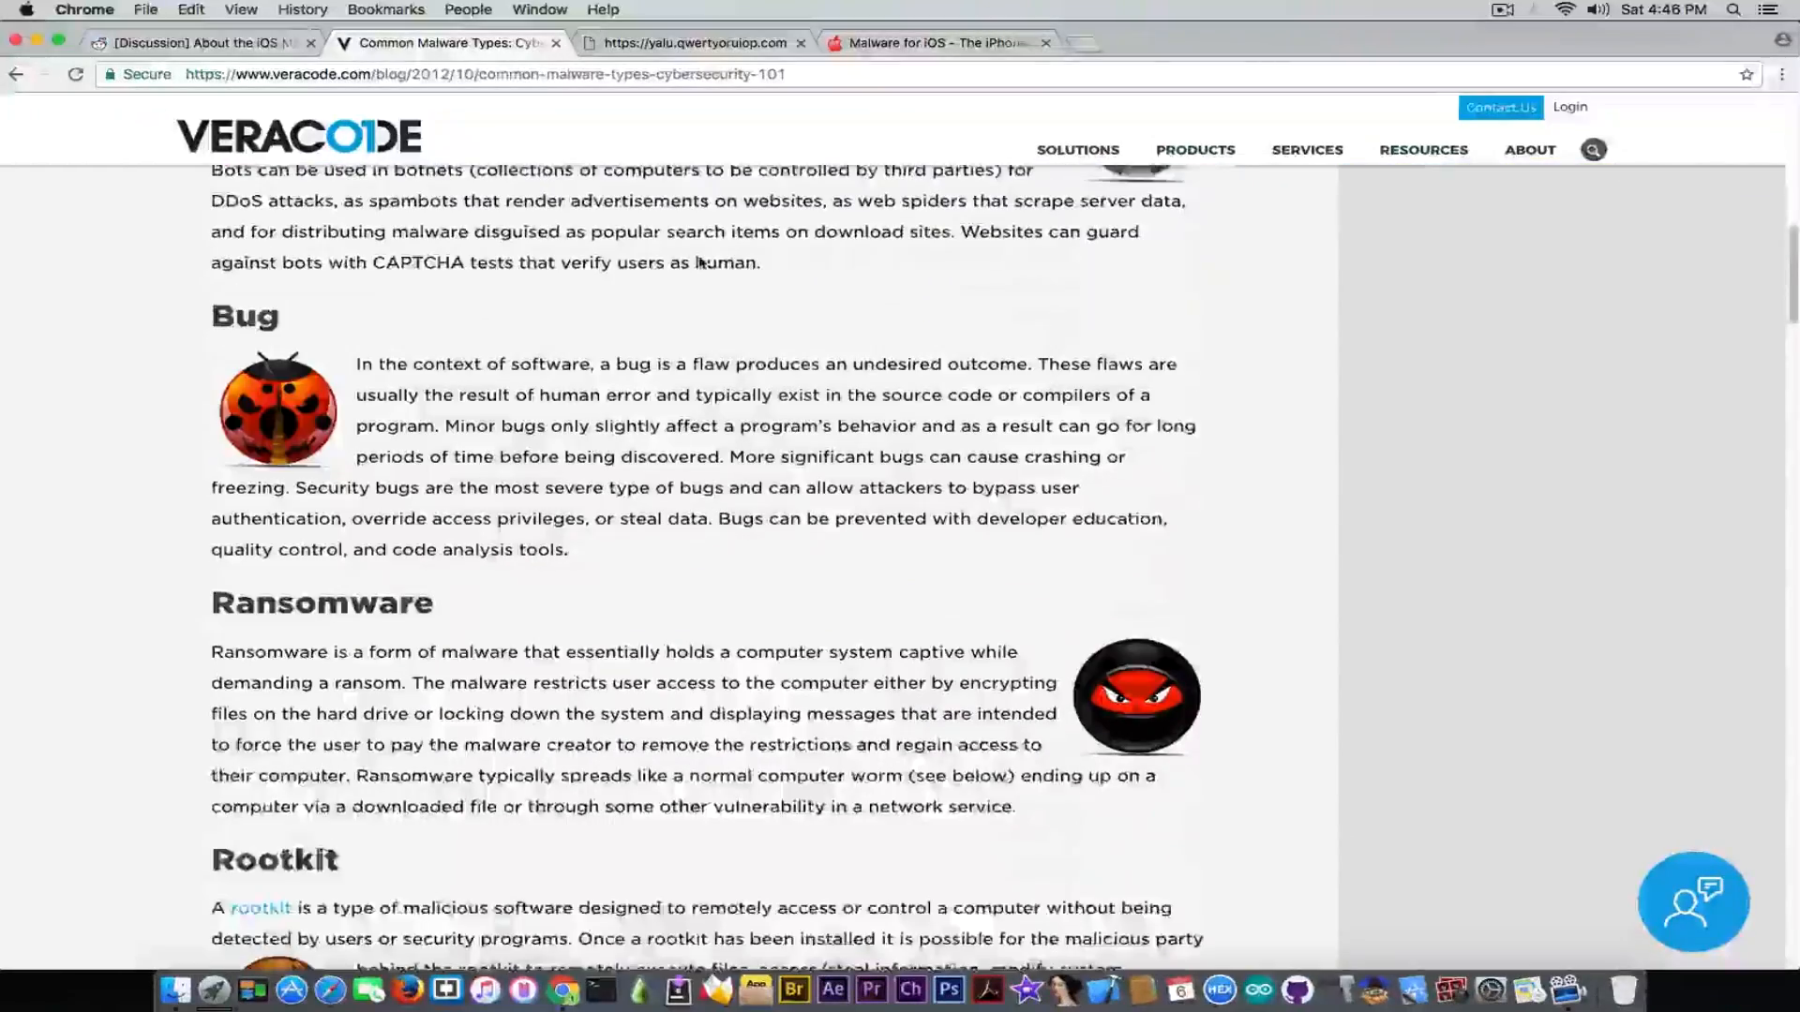
scroll(down, 3)
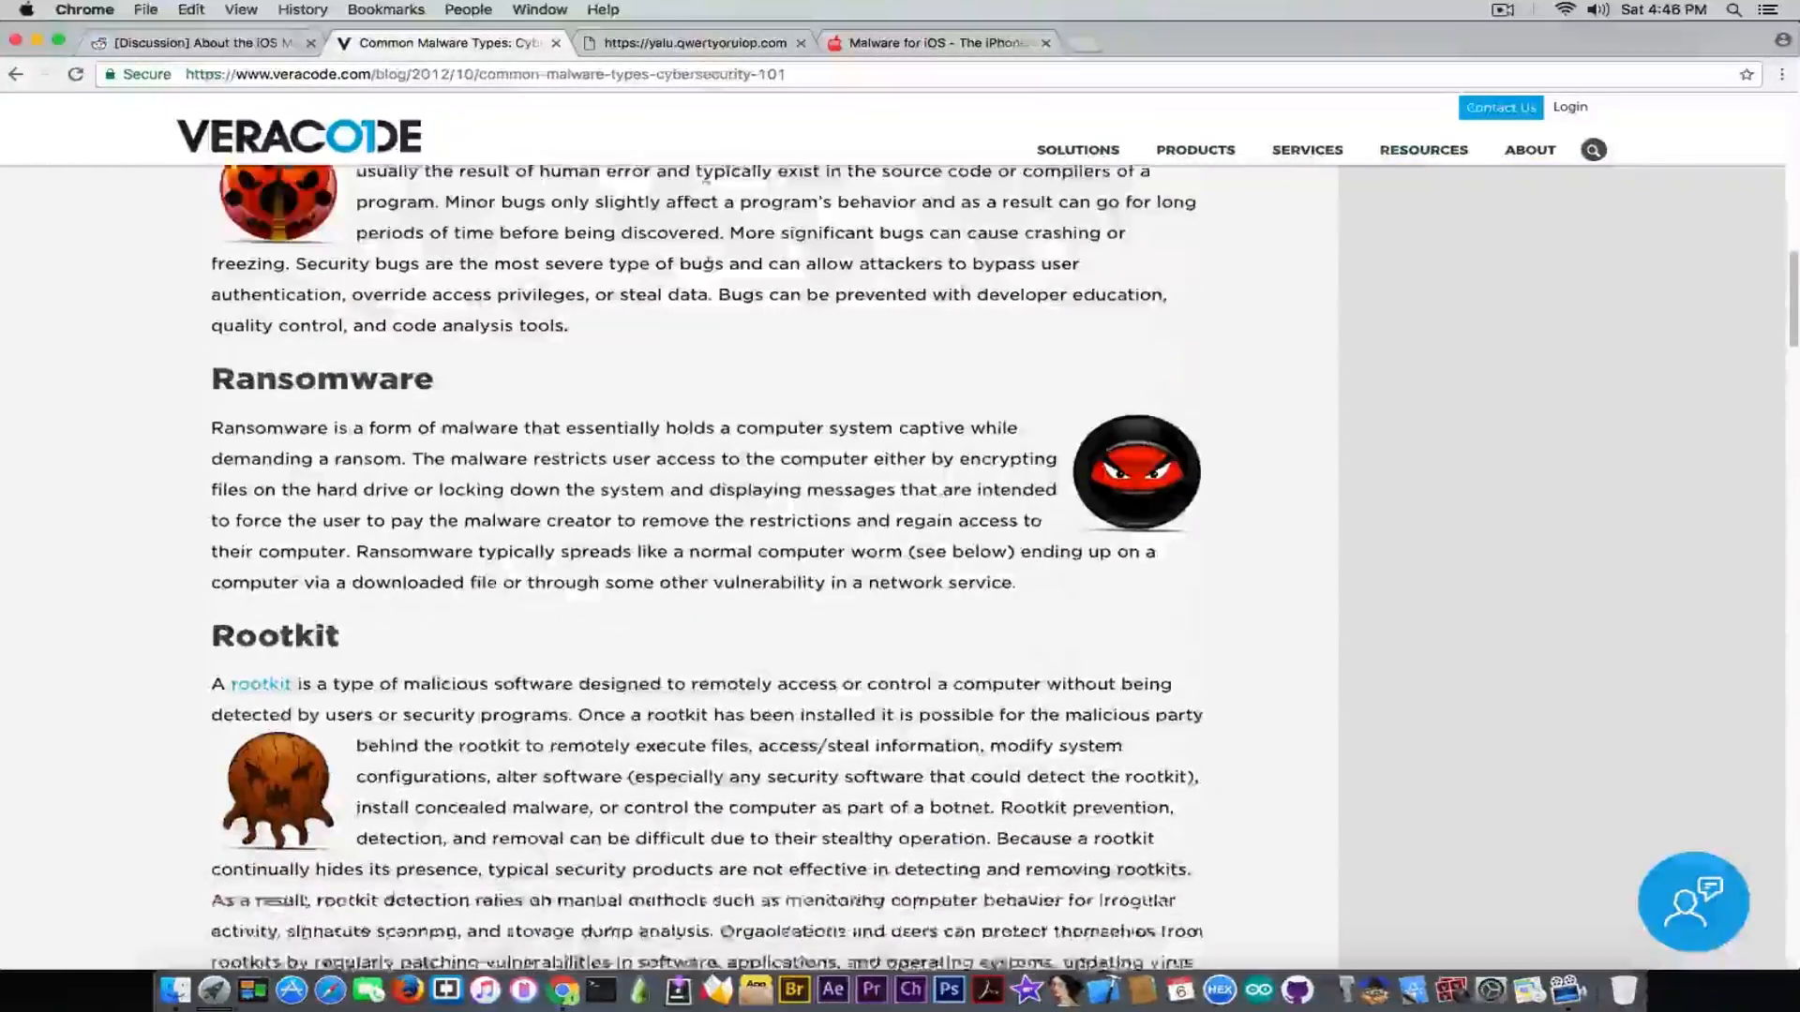
scroll(down, 3)
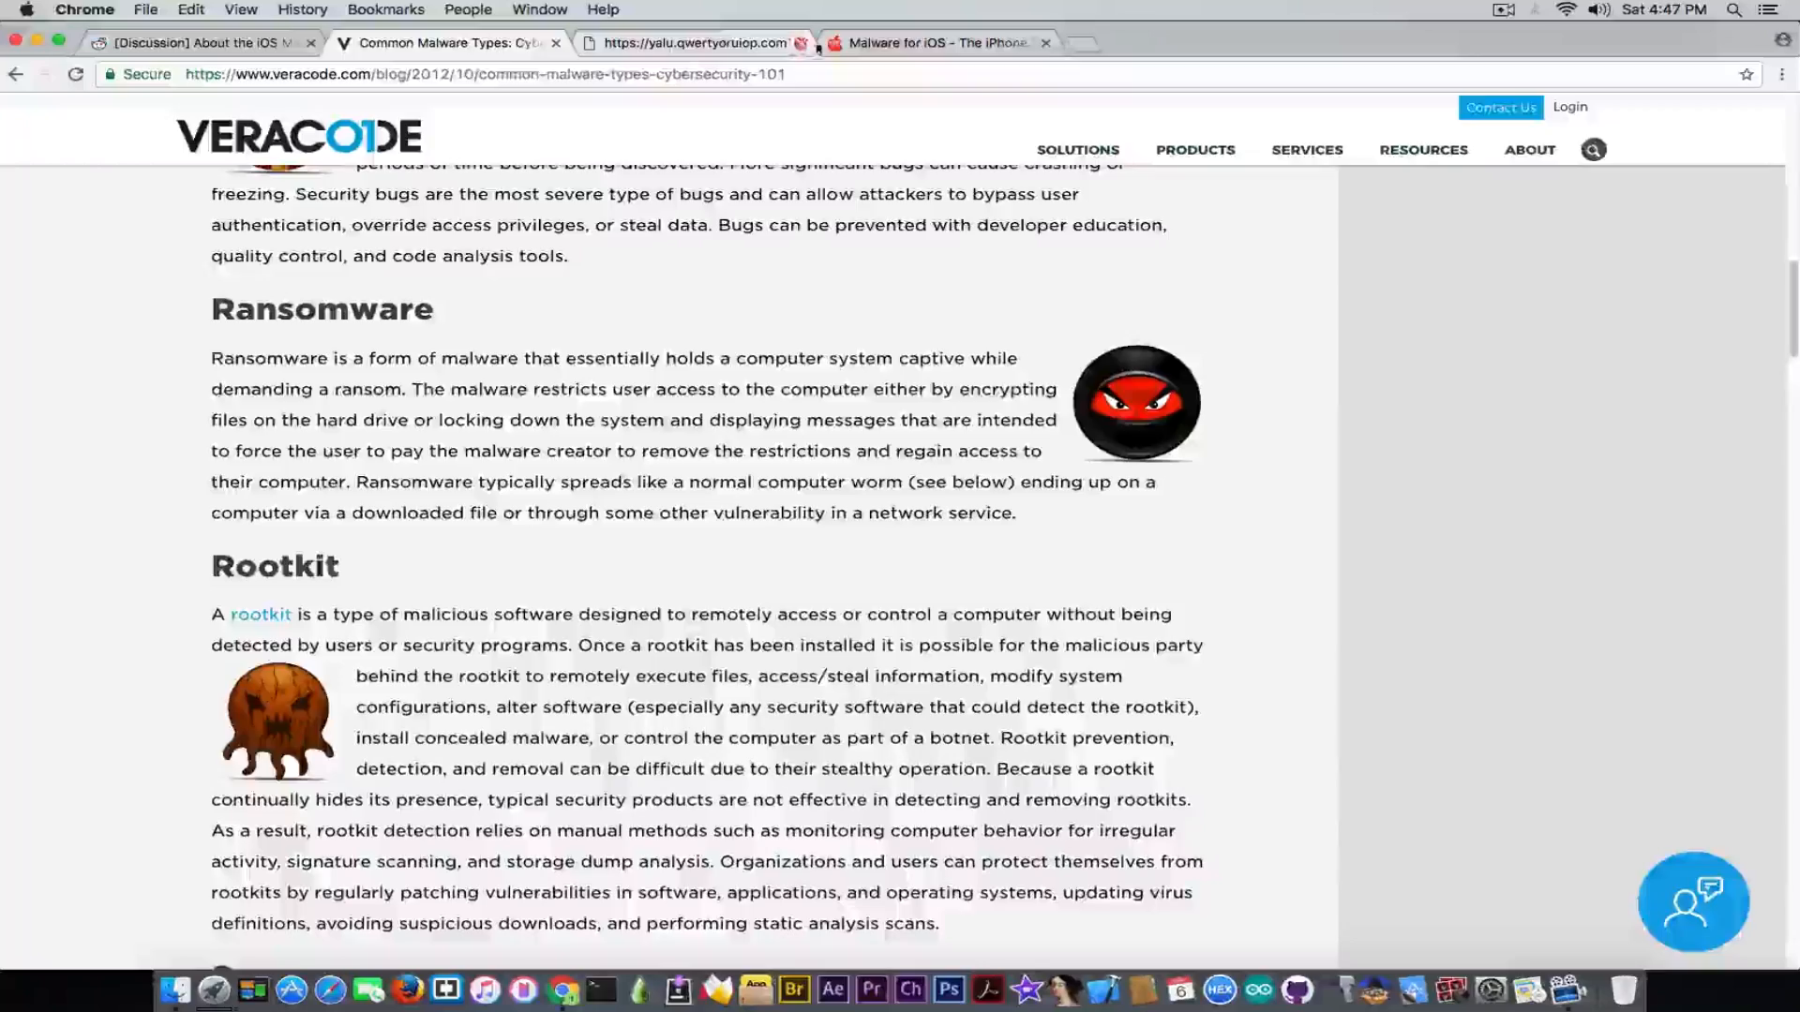
click(944, 43)
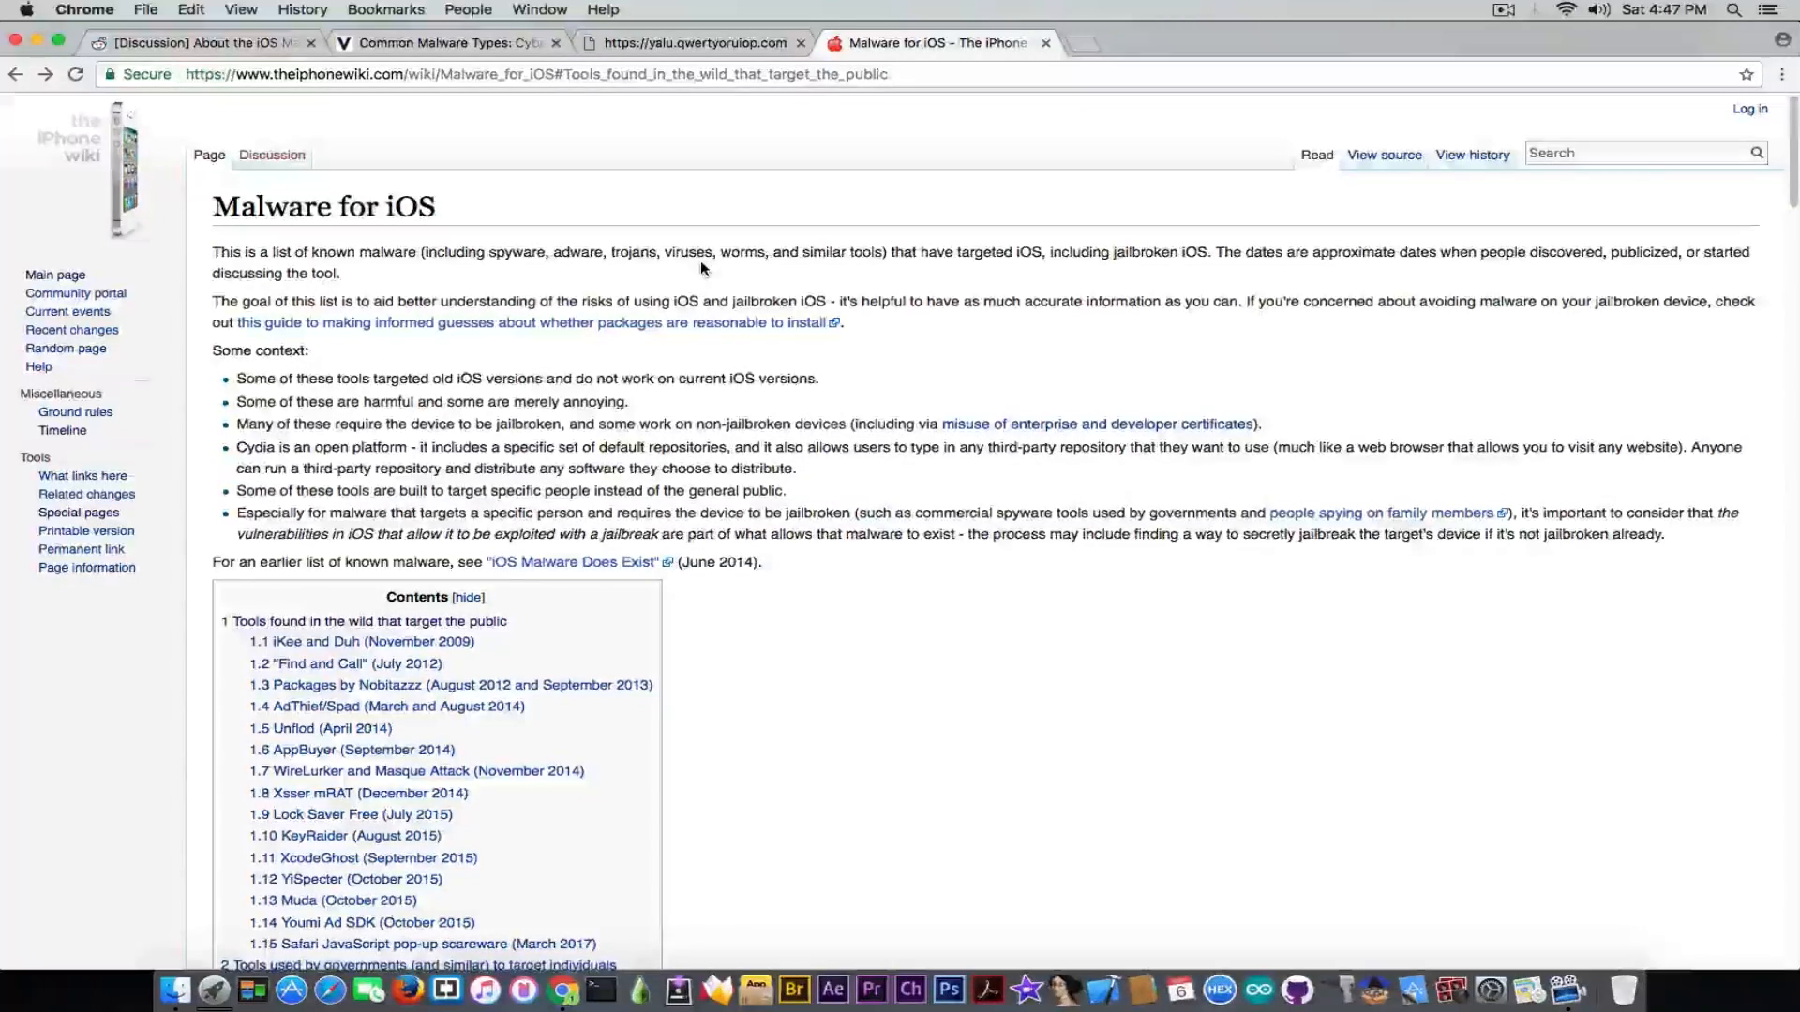
Jump to 'Tools found in the wild that target the public' and read down toward government tools.
scroll(down, 3)
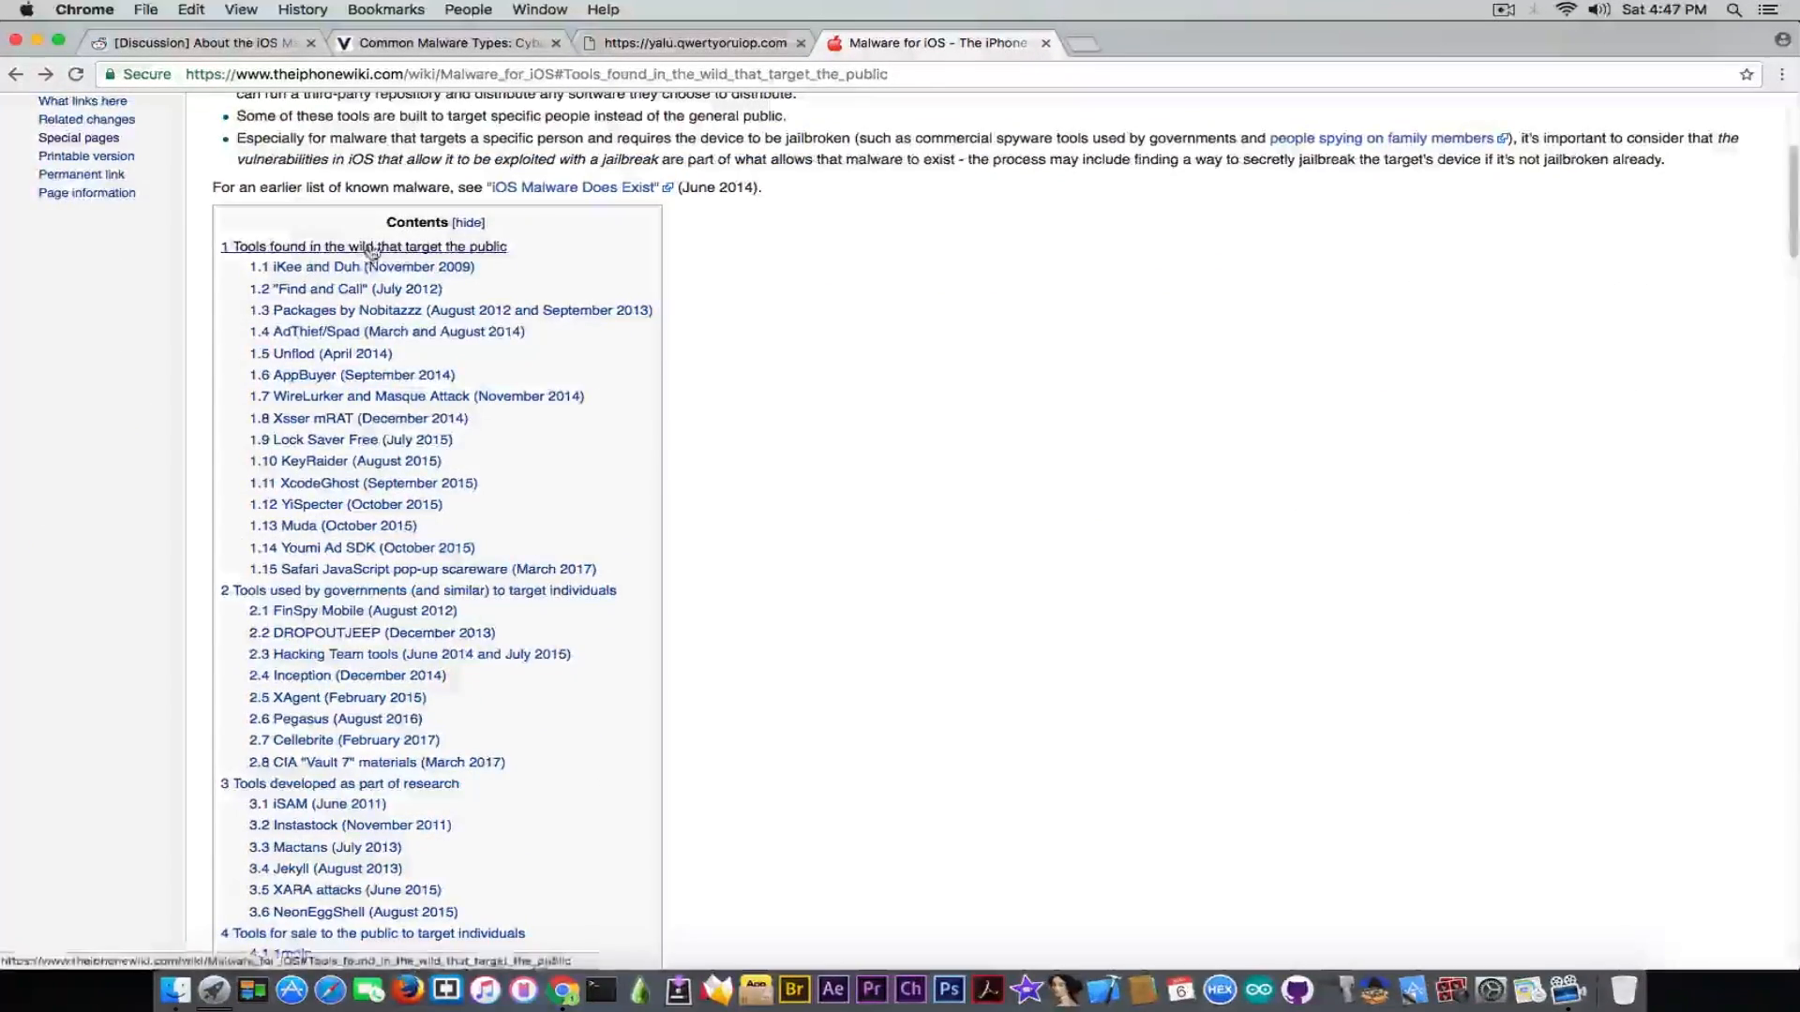
click(365, 246)
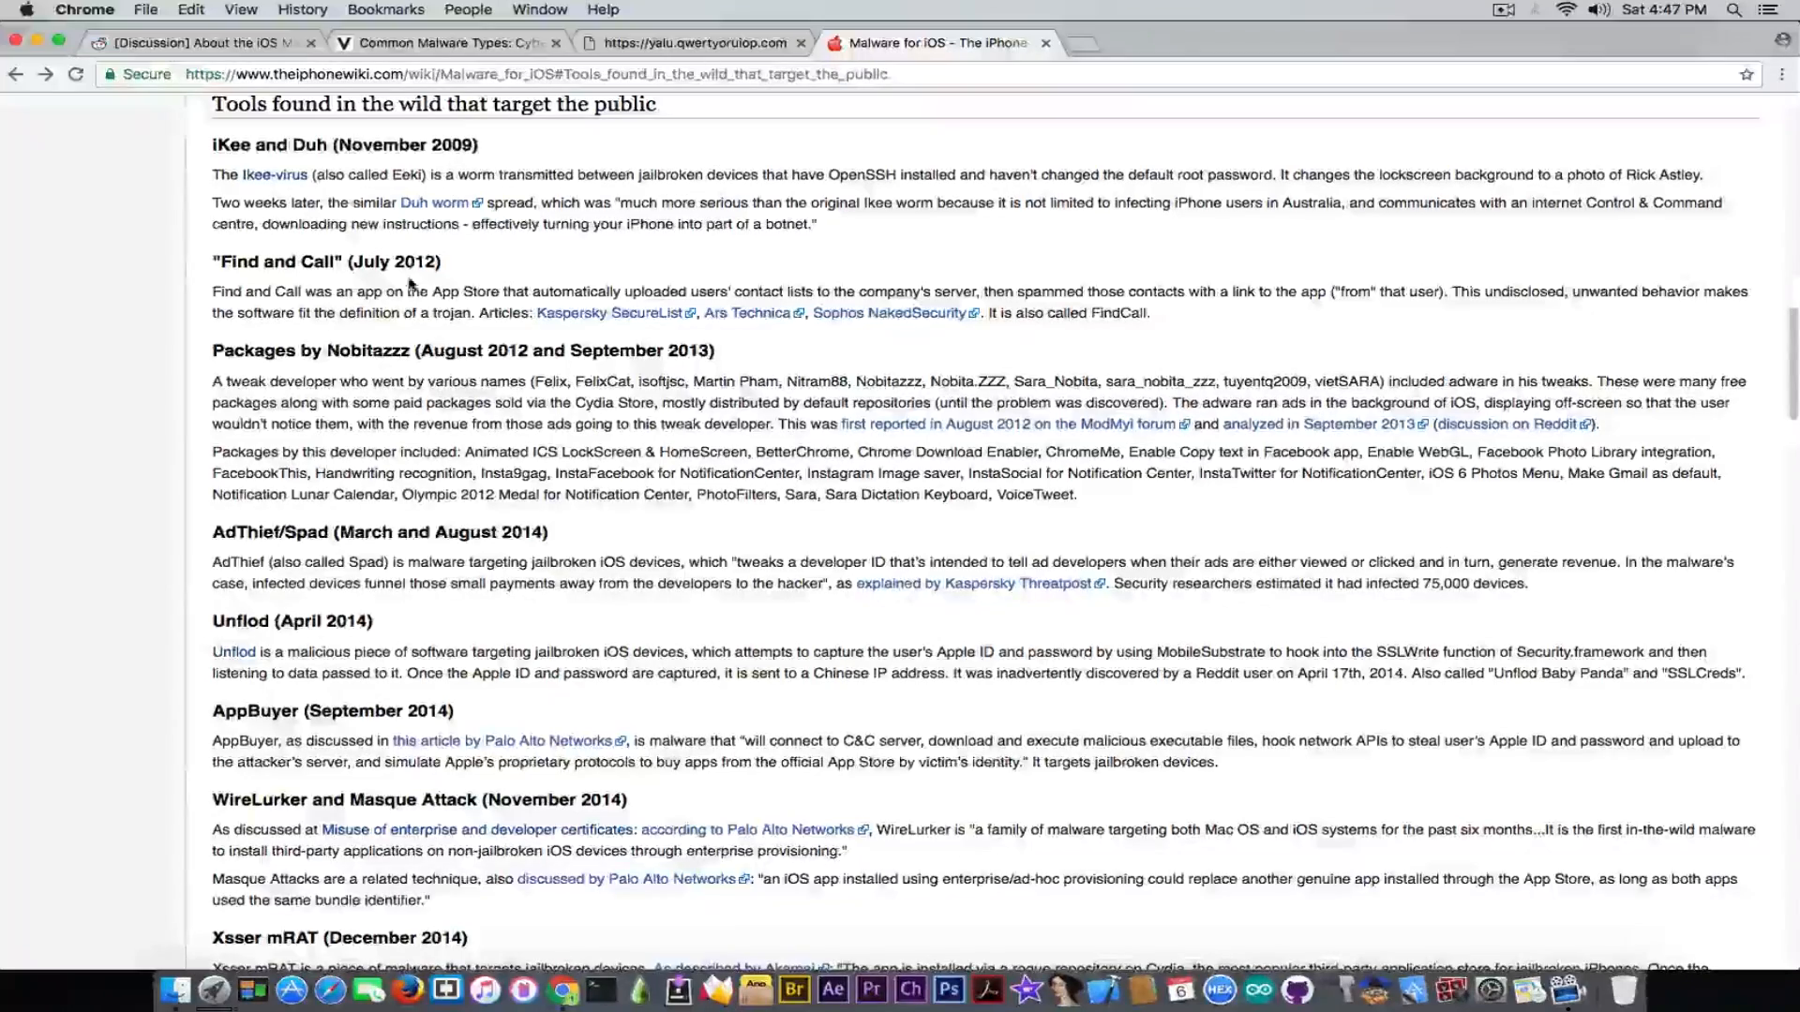
mouse_move(550, 545)
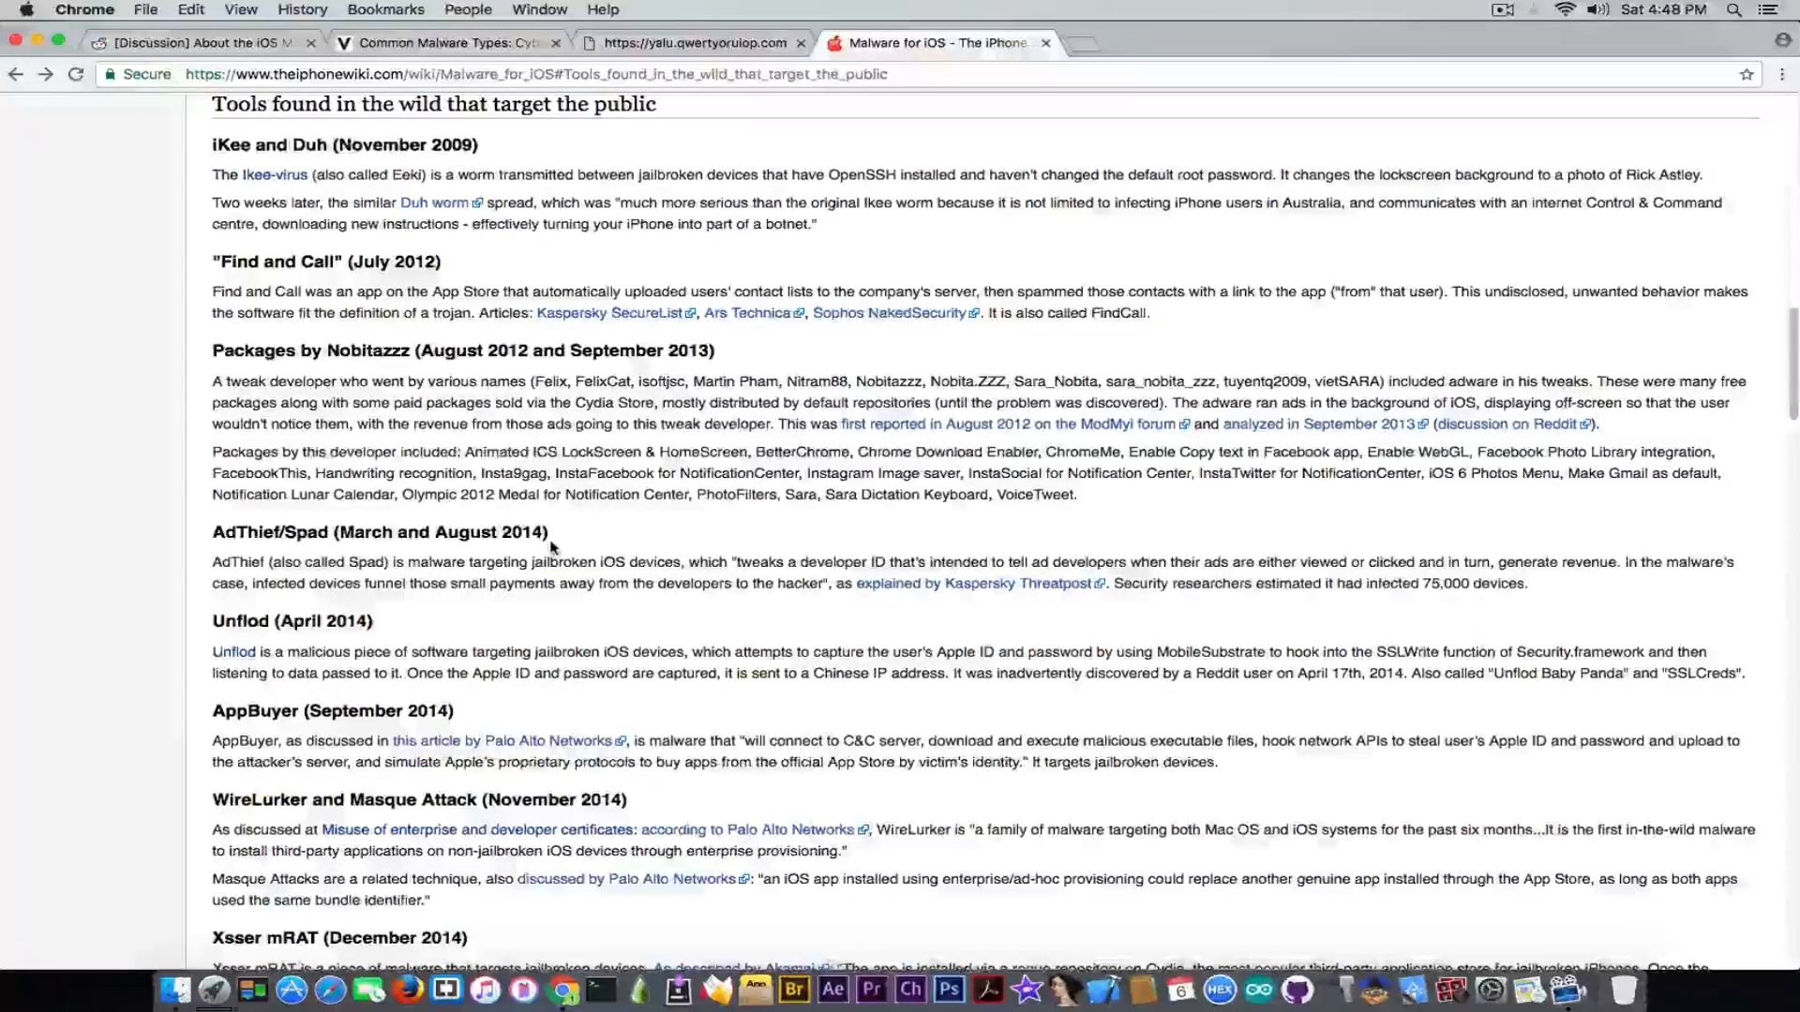
scroll(down, 3)
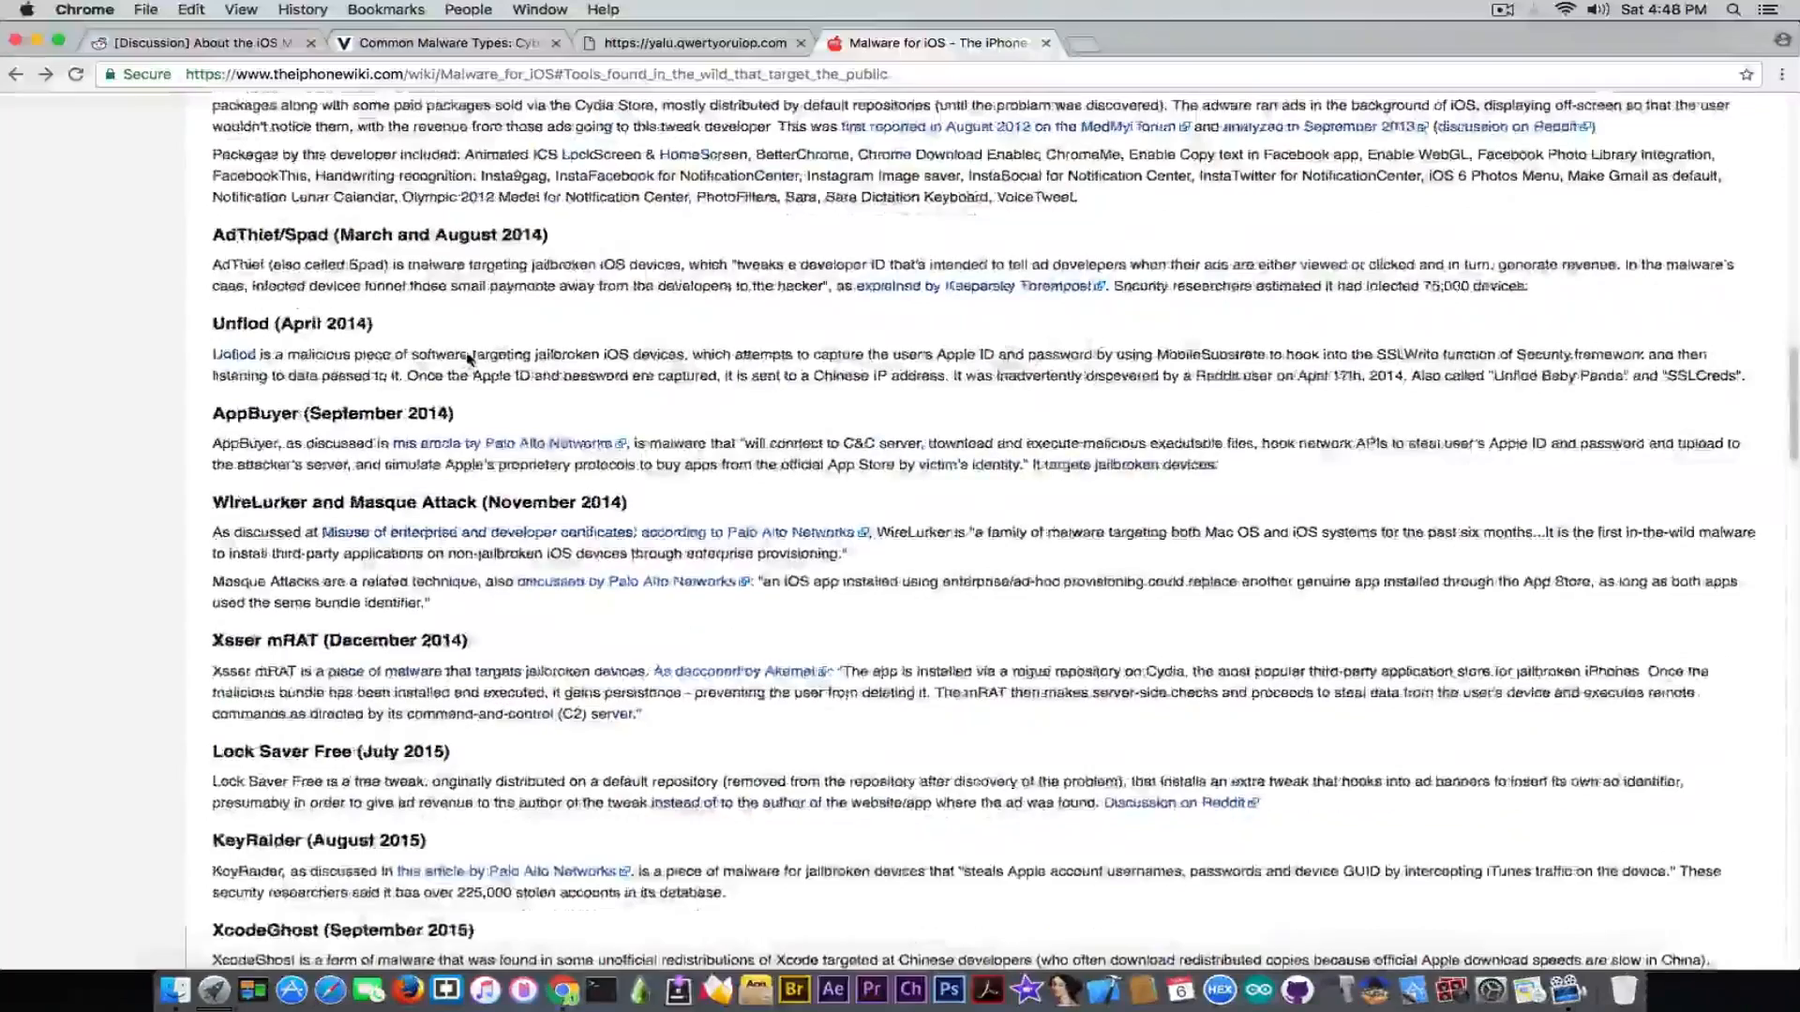
scroll(down, 3)
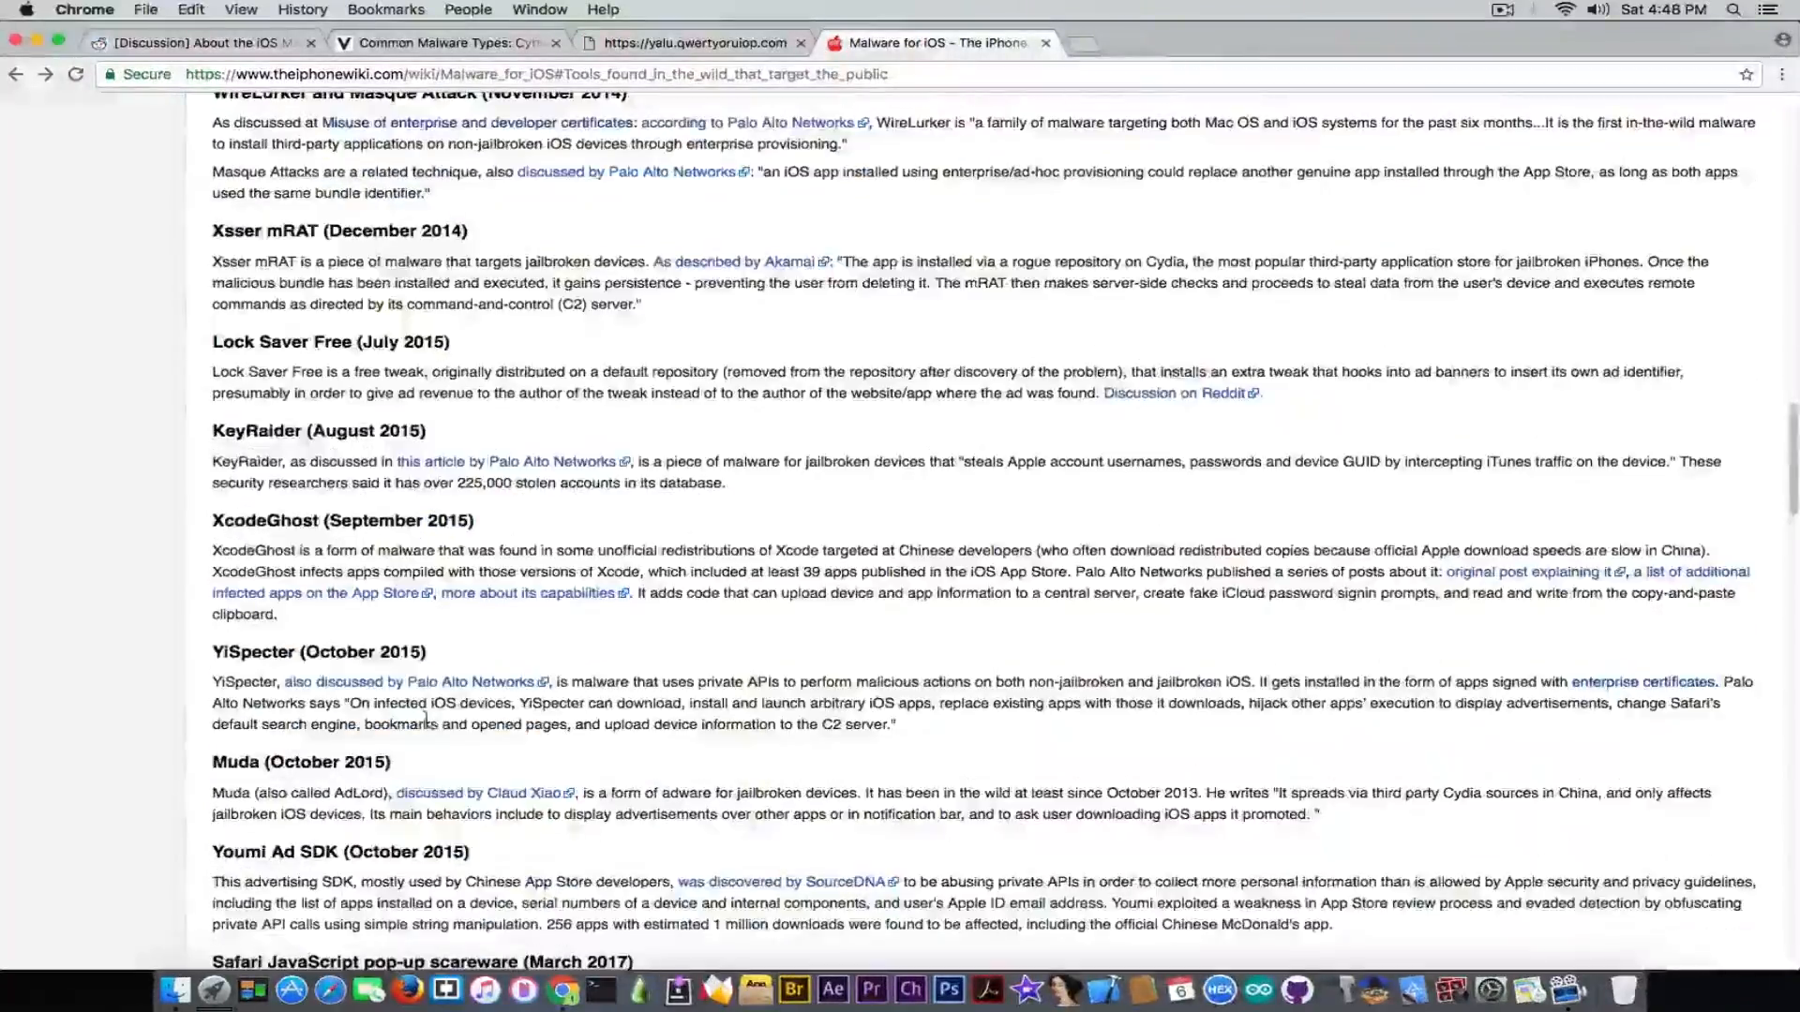
scroll(down, 3)
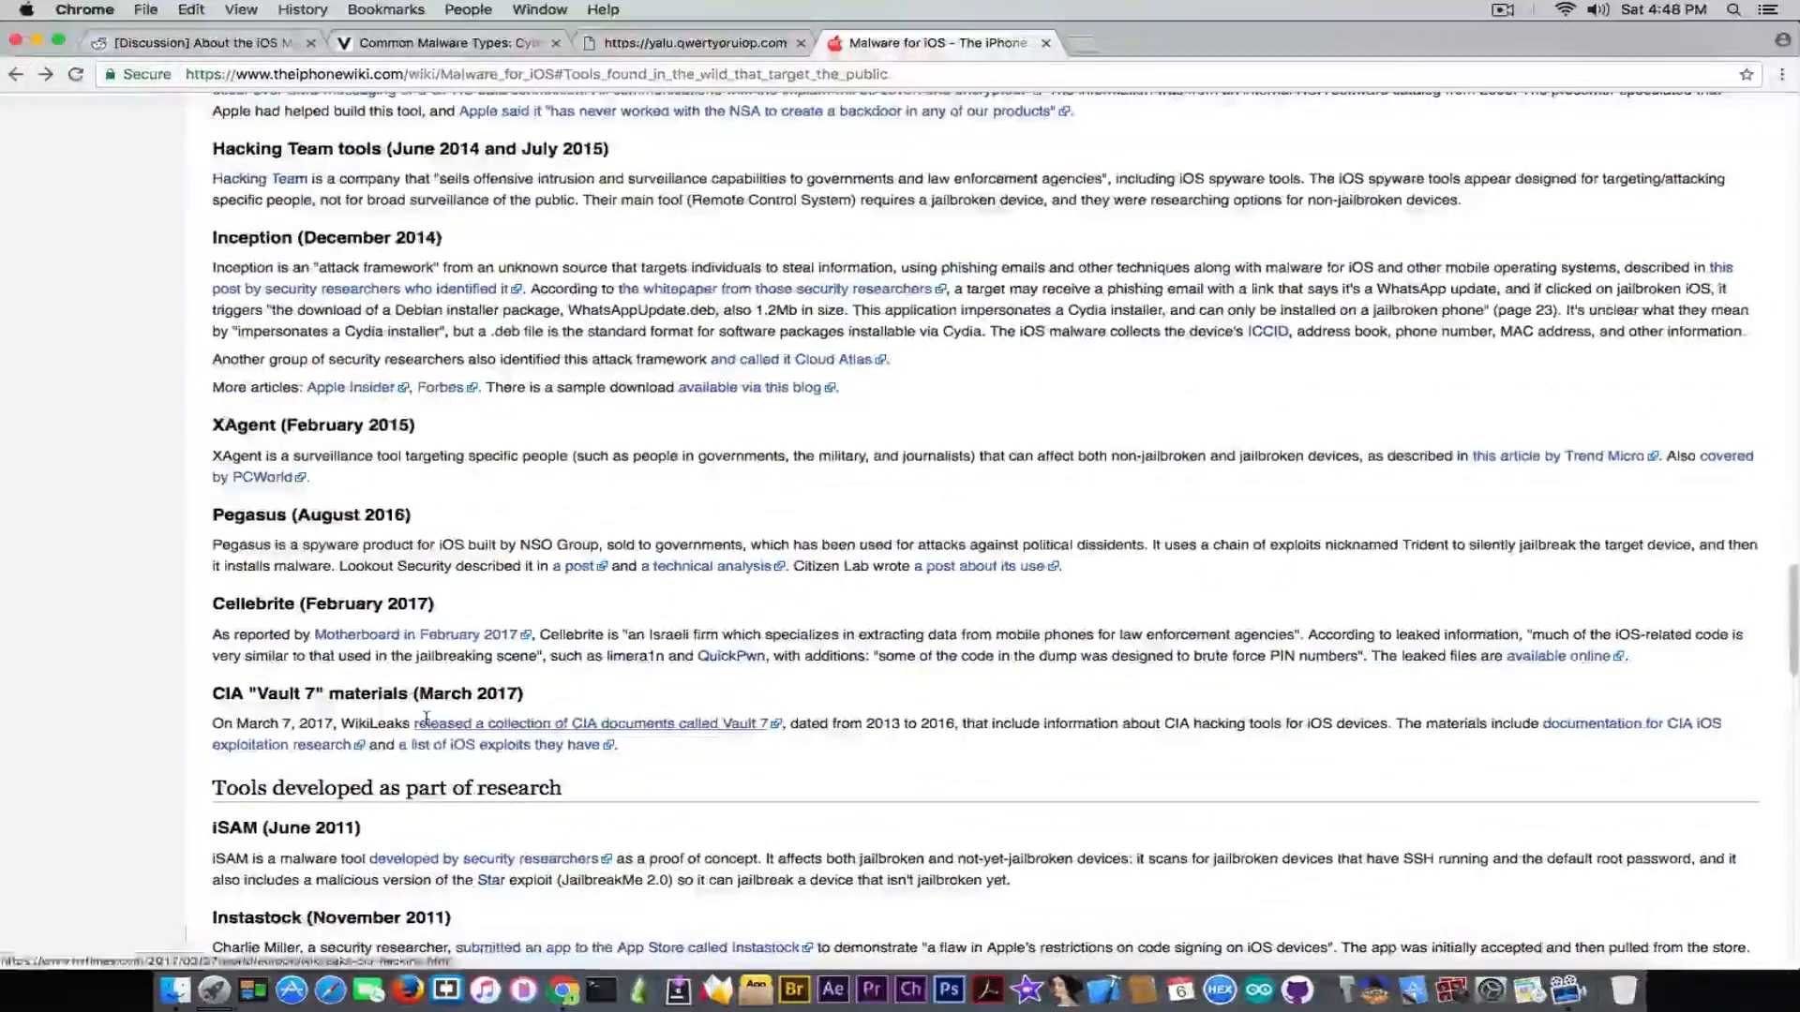
scroll(down, 3)
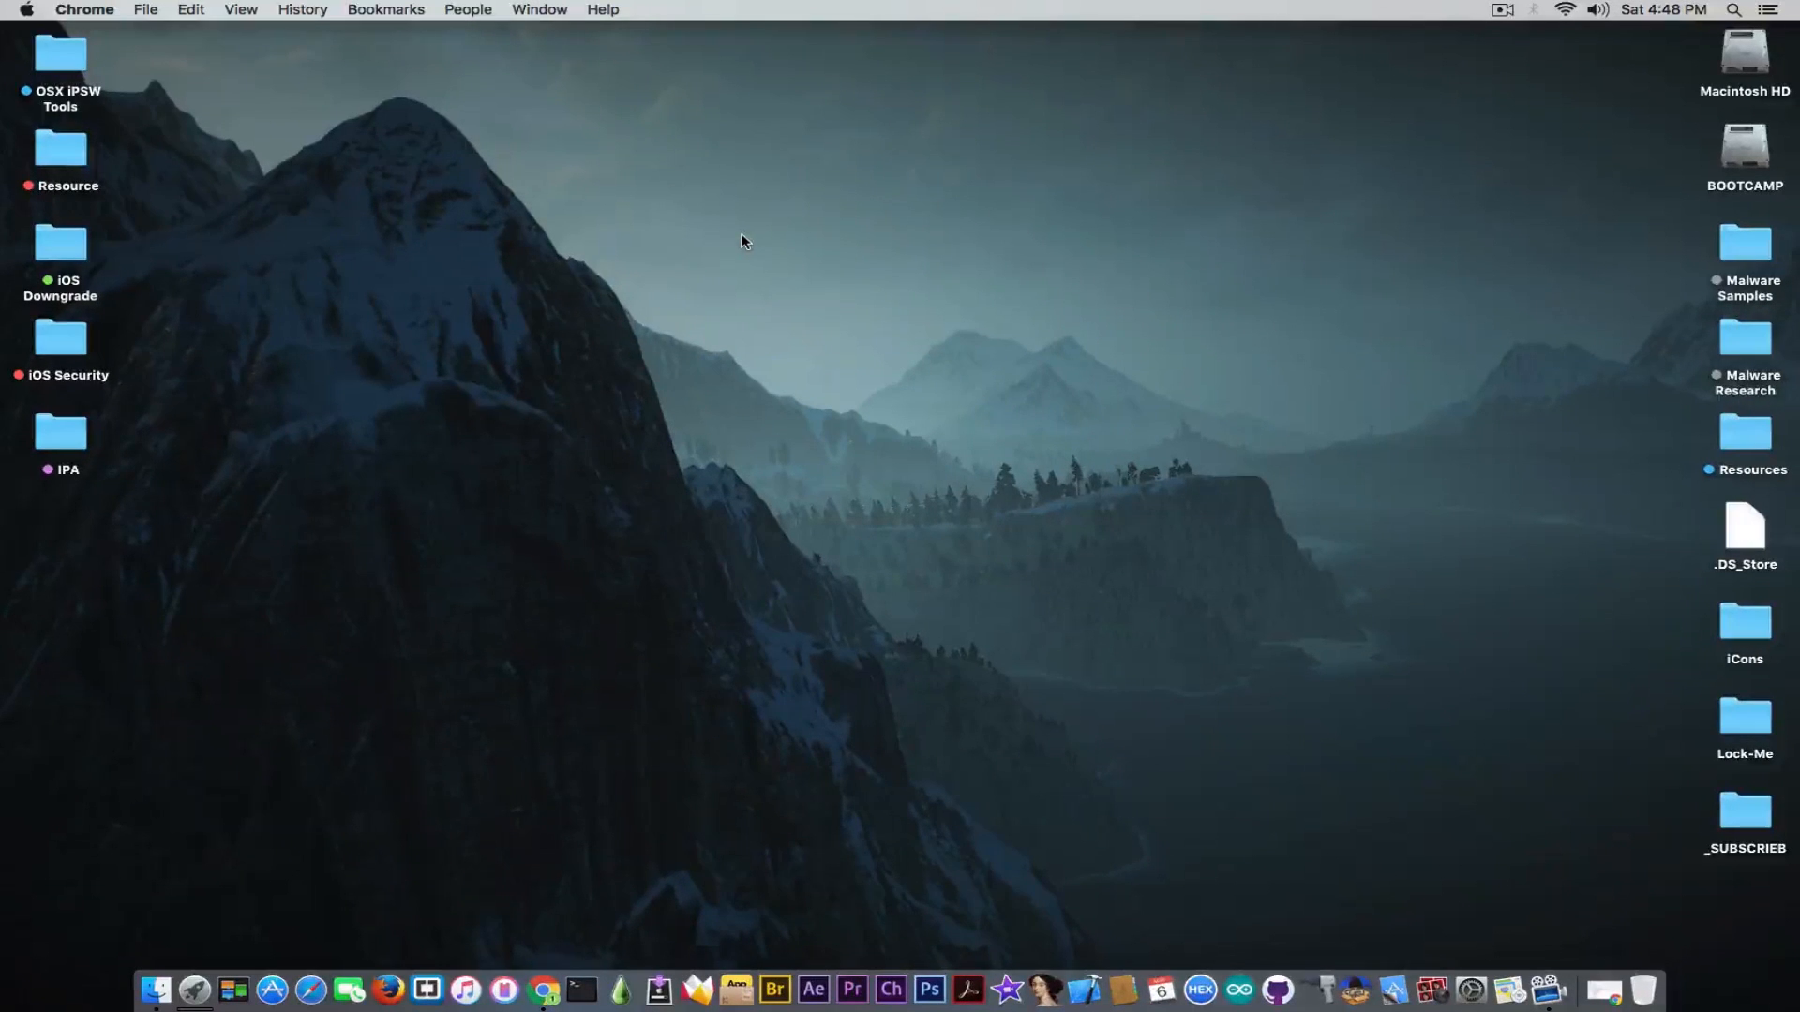
mouse_move(543, 983)
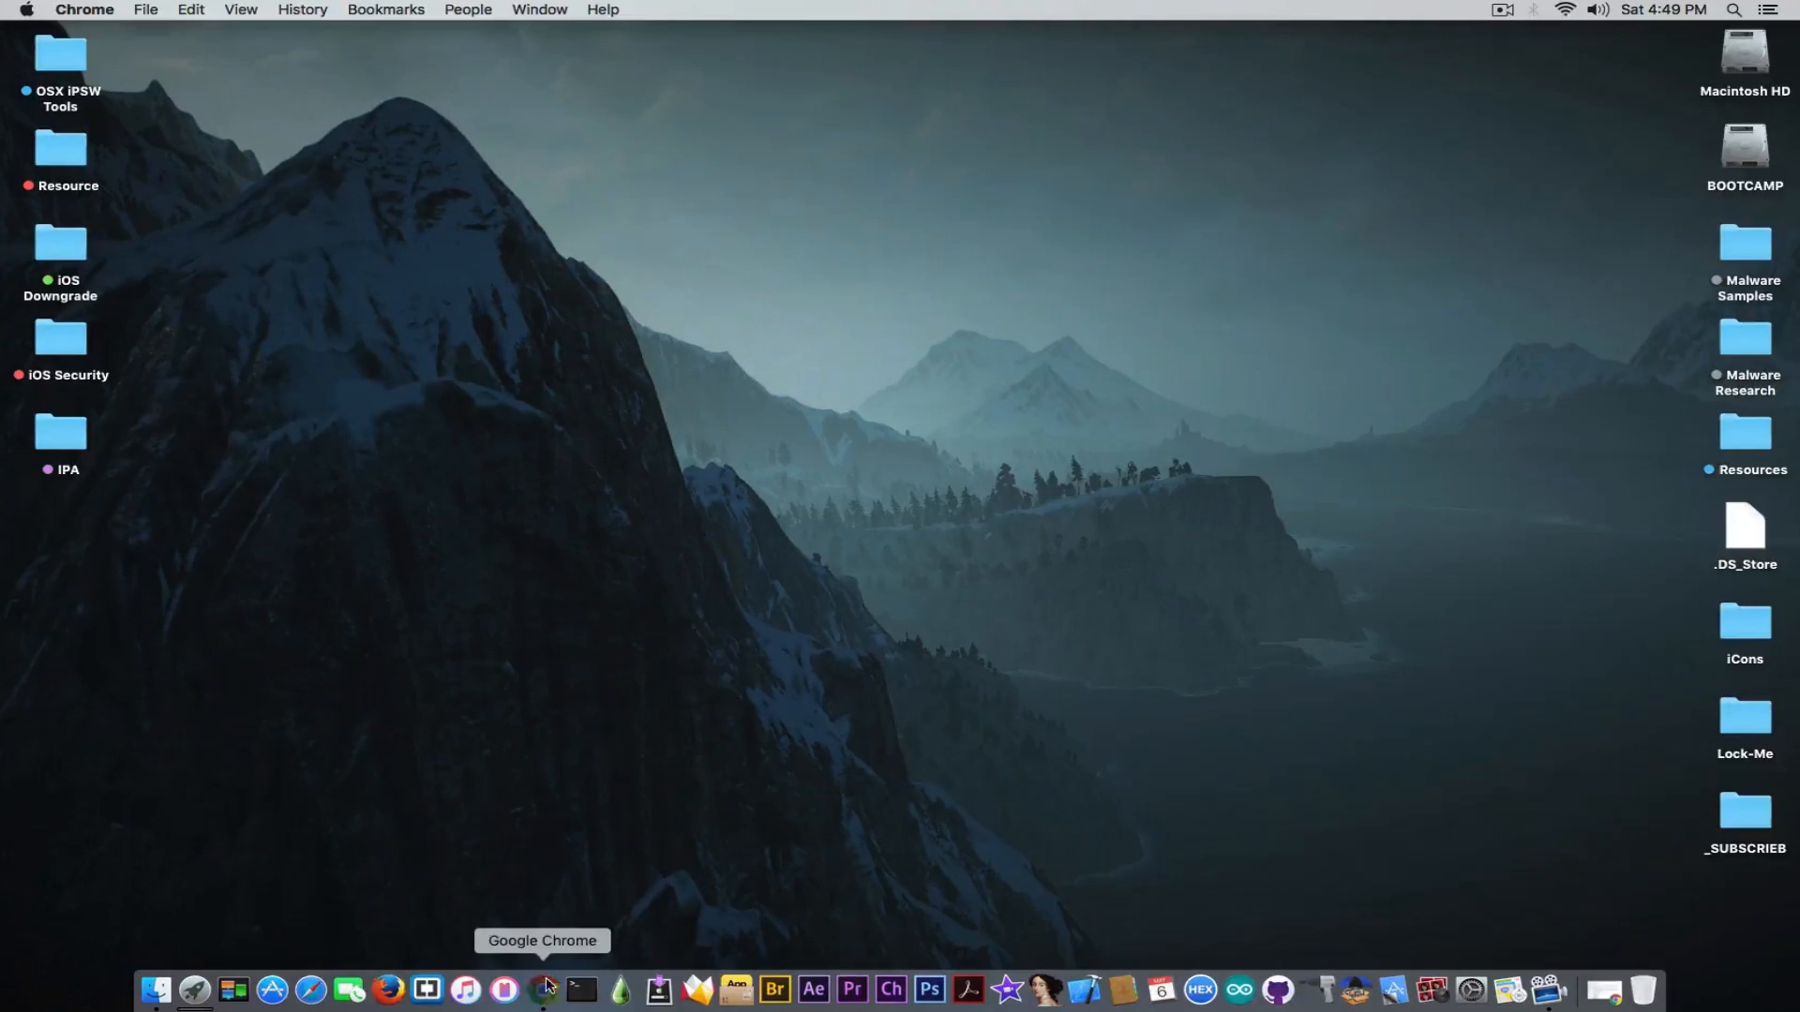
click(541, 986)
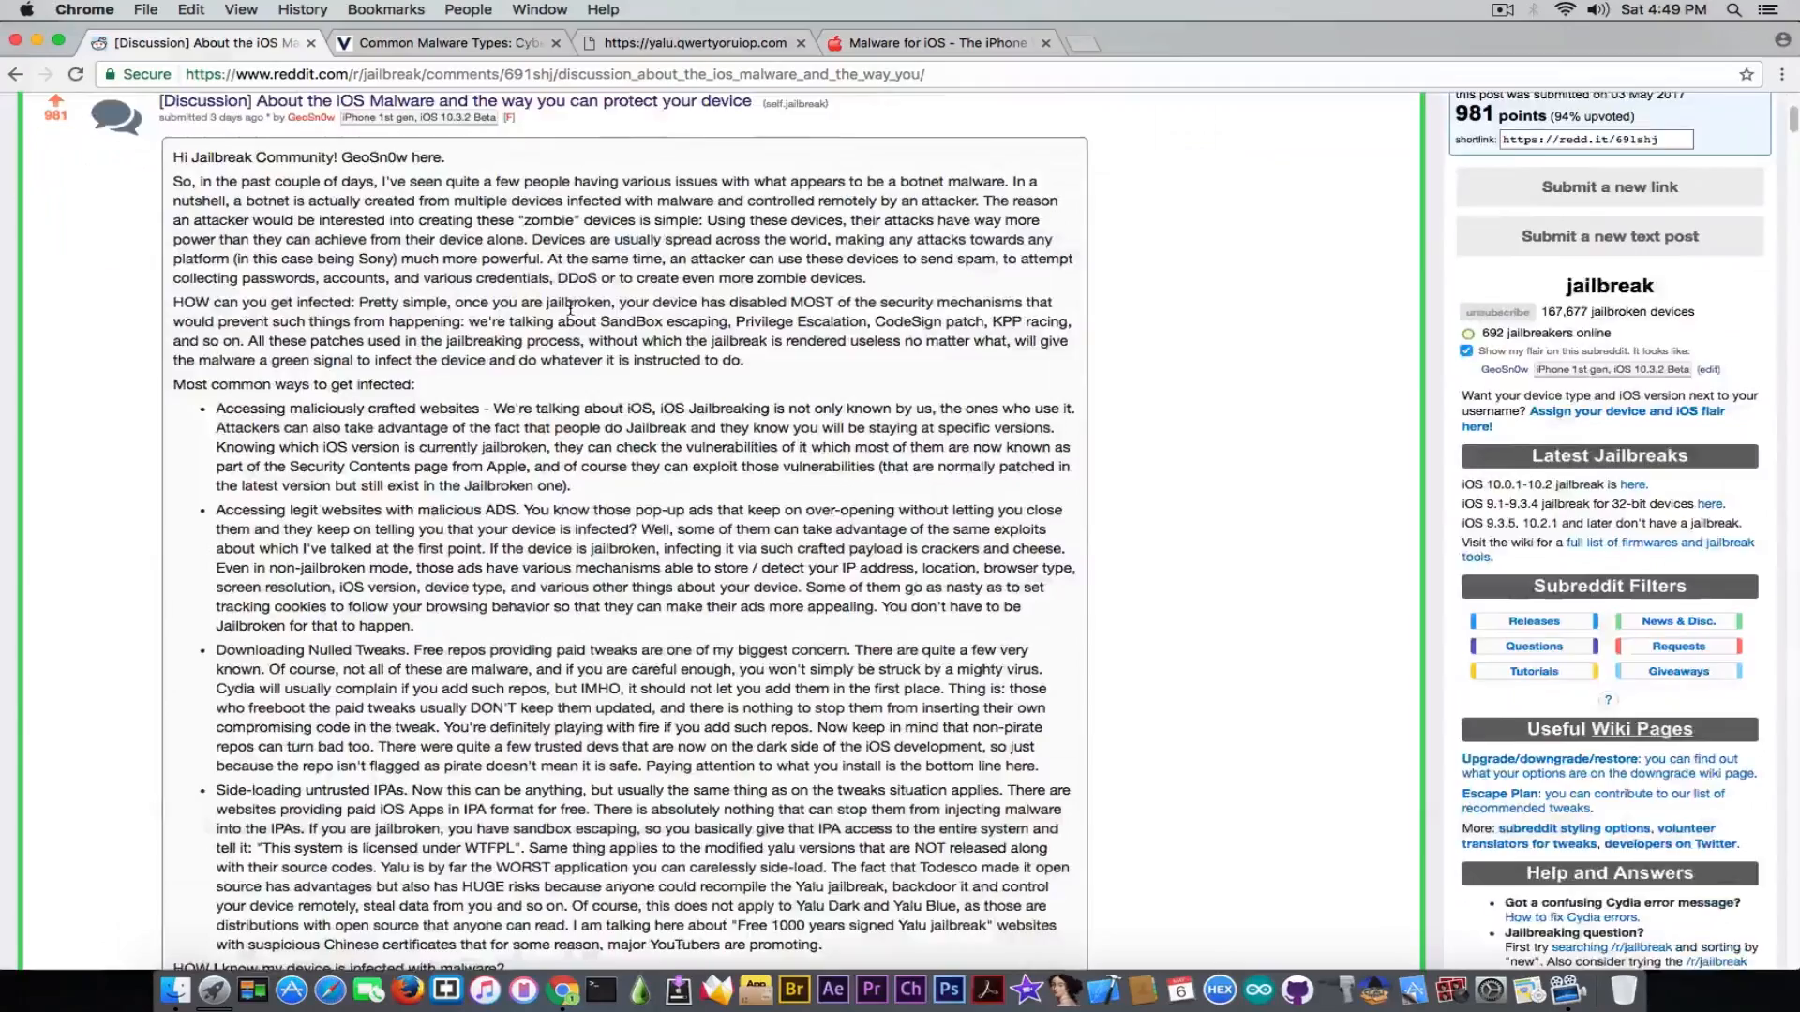
scroll(down, 3)
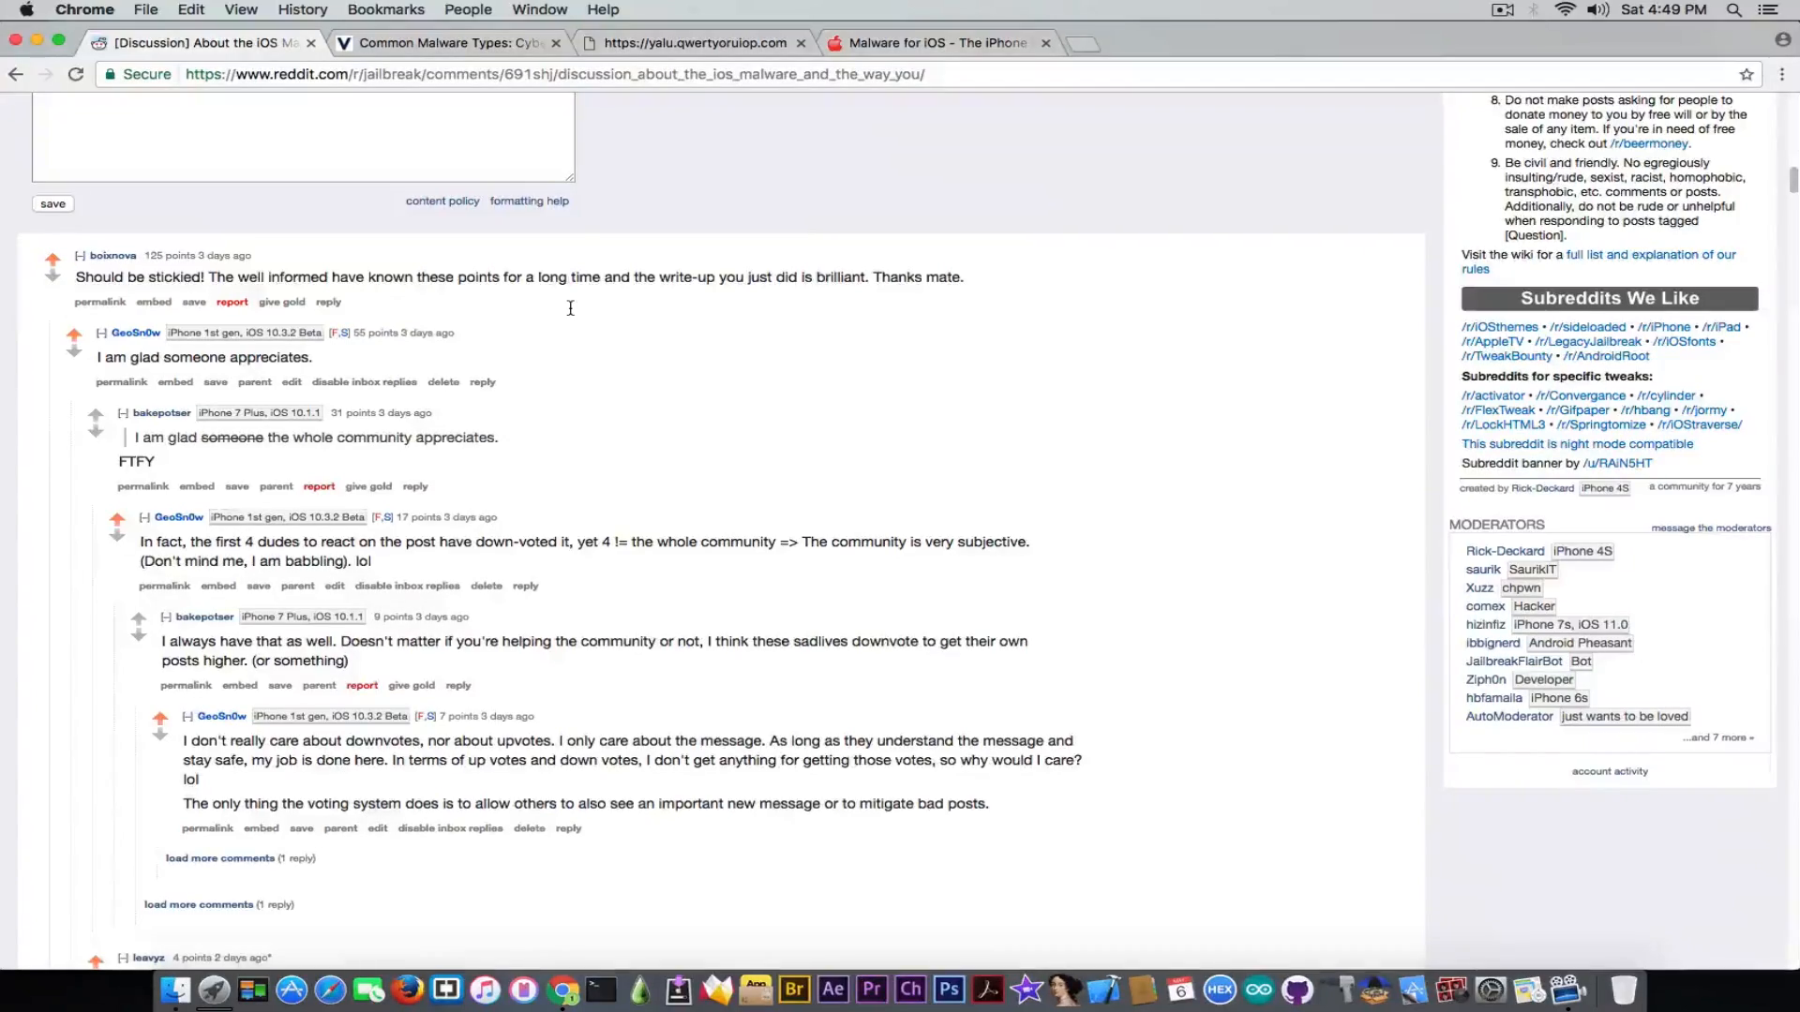
mouse_move(564, 306)
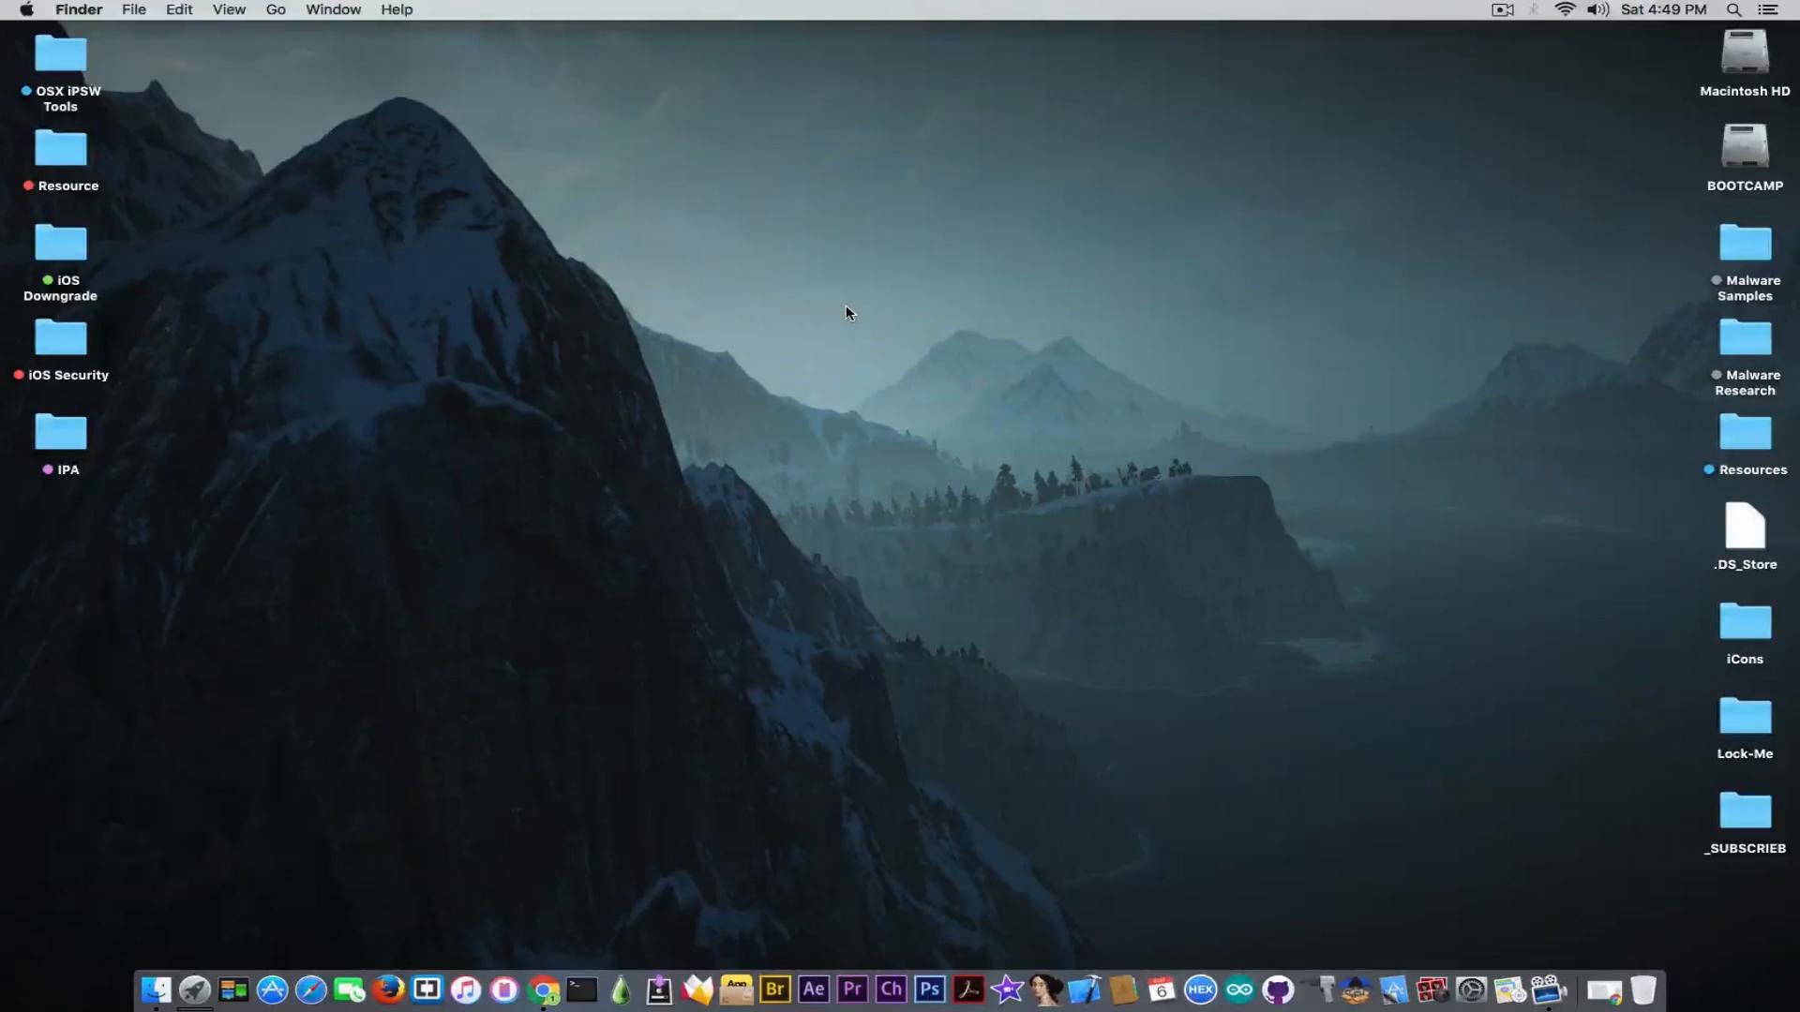
mouse_move(1441, 116)
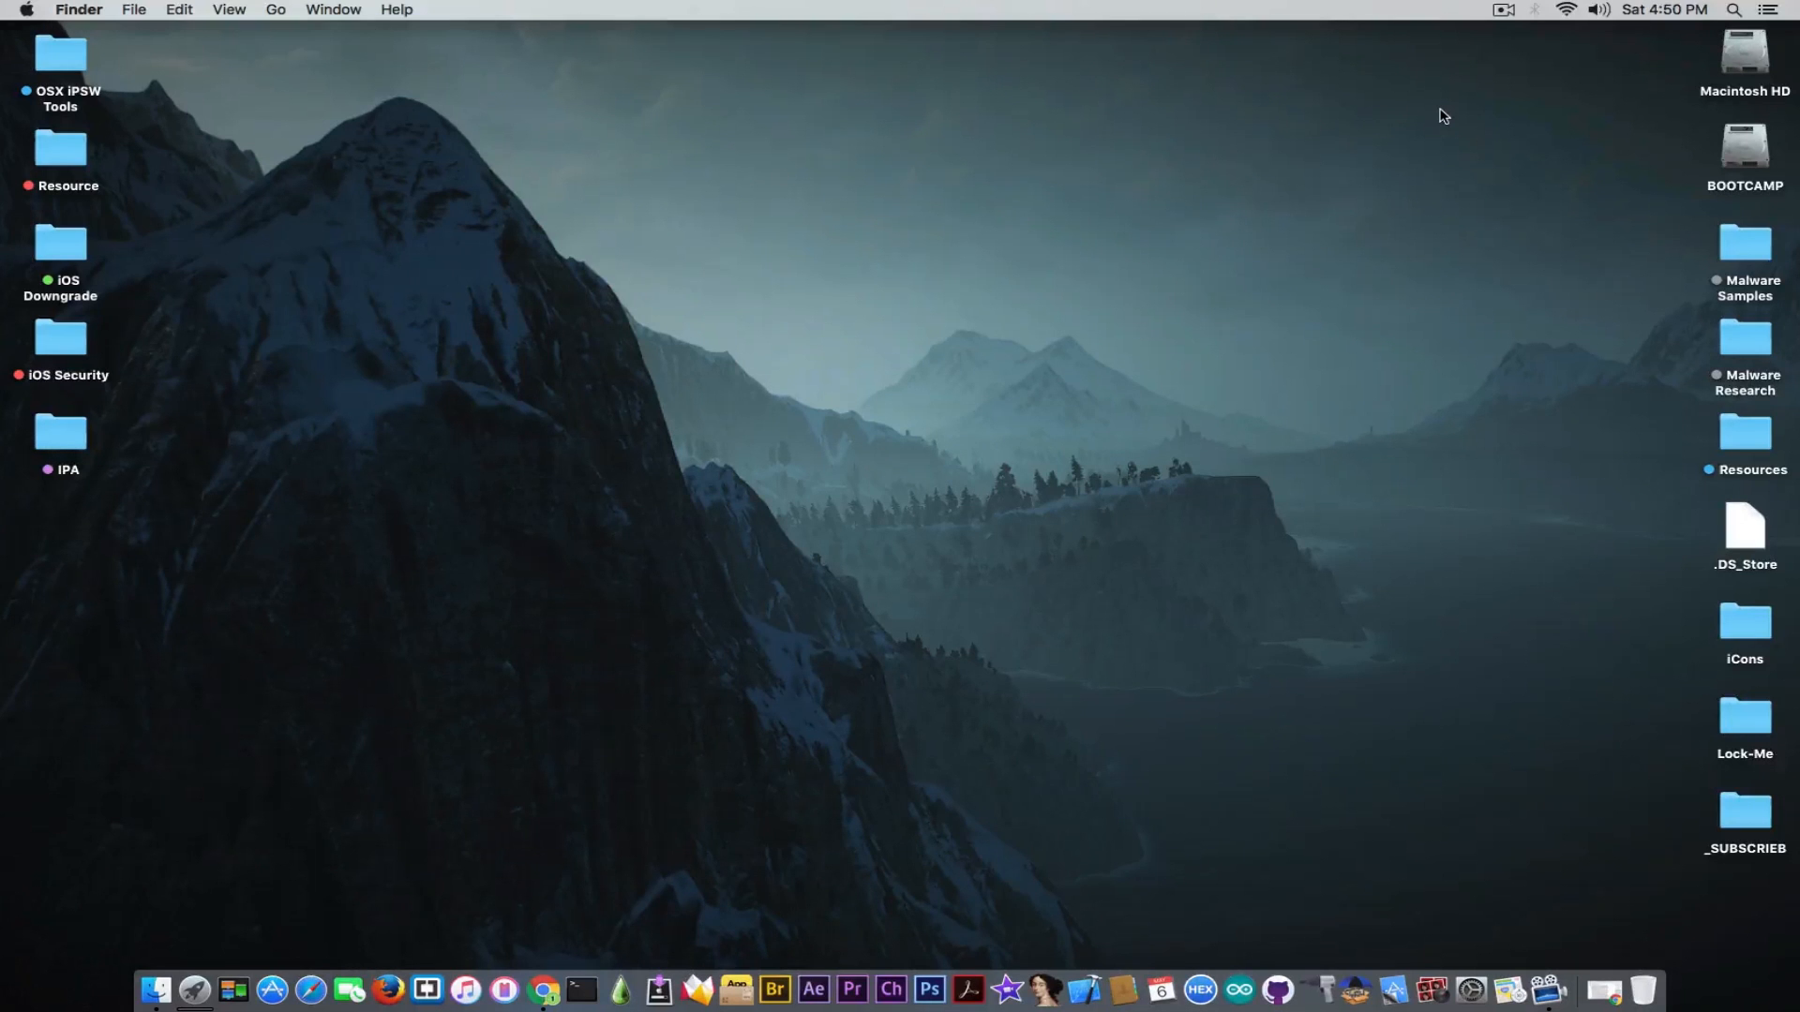